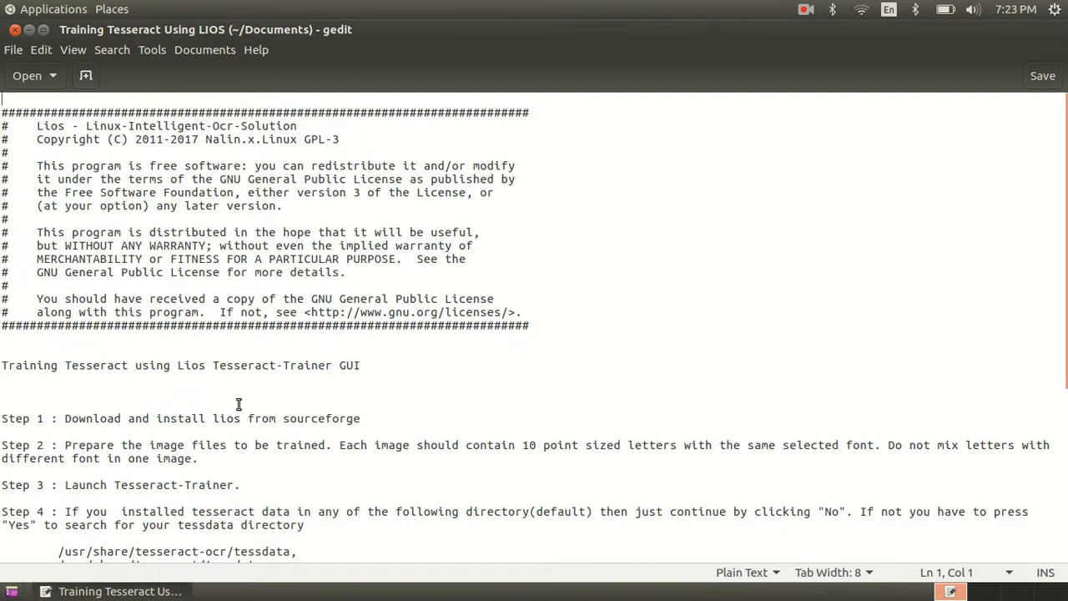
pyautogui.moveTo(311, 390)
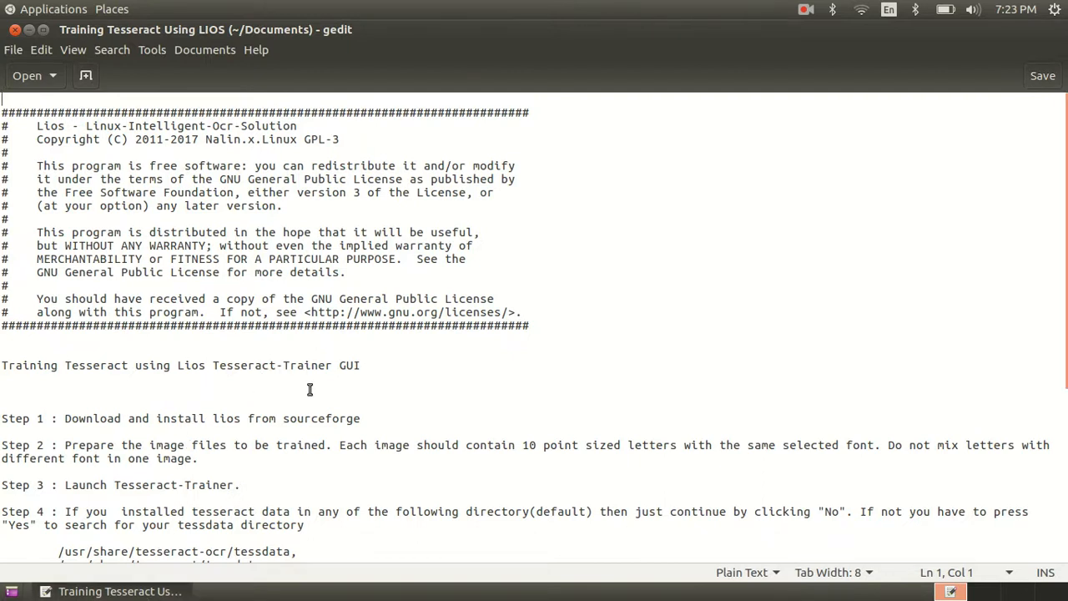
# Step: Bring up the tessdata filesystem-search prompt, then reread step 4 of the gedit guide
pyautogui.scroll(-3)
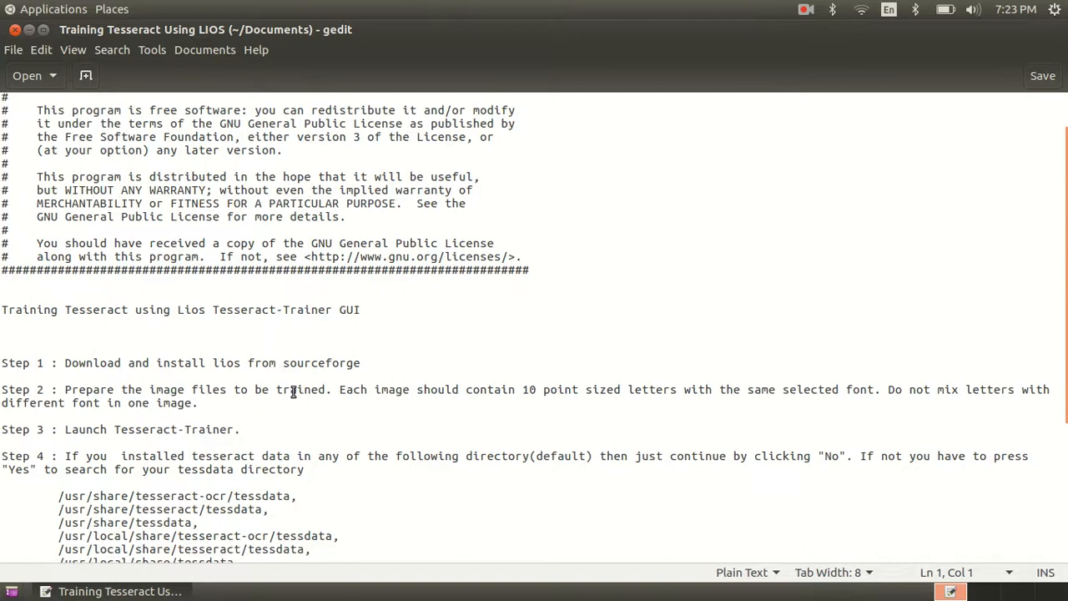
pyautogui.moveTo(280, 371)
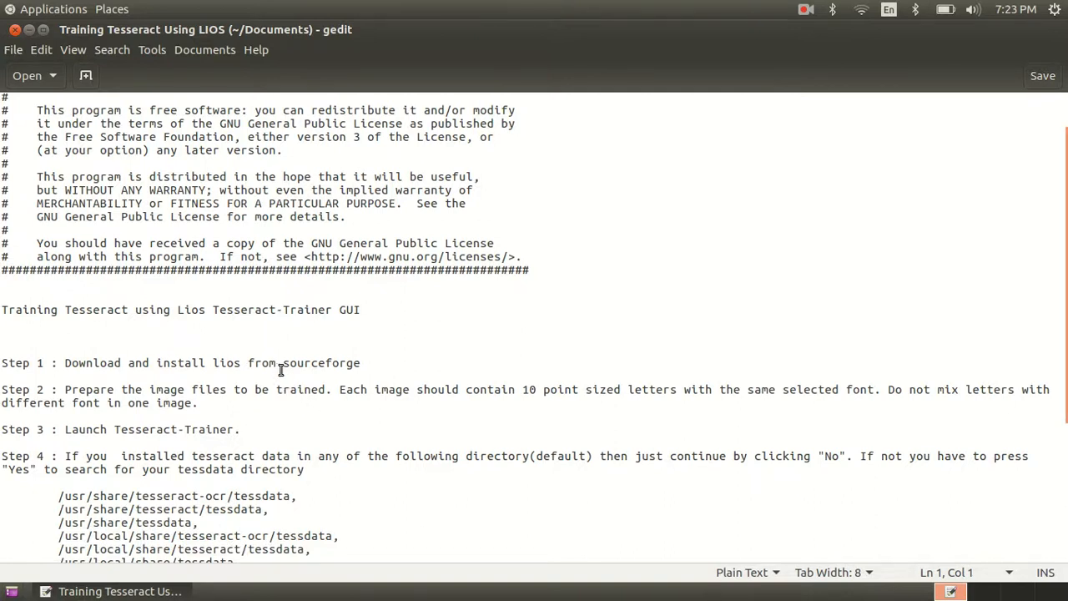
pyautogui.scroll(-3)
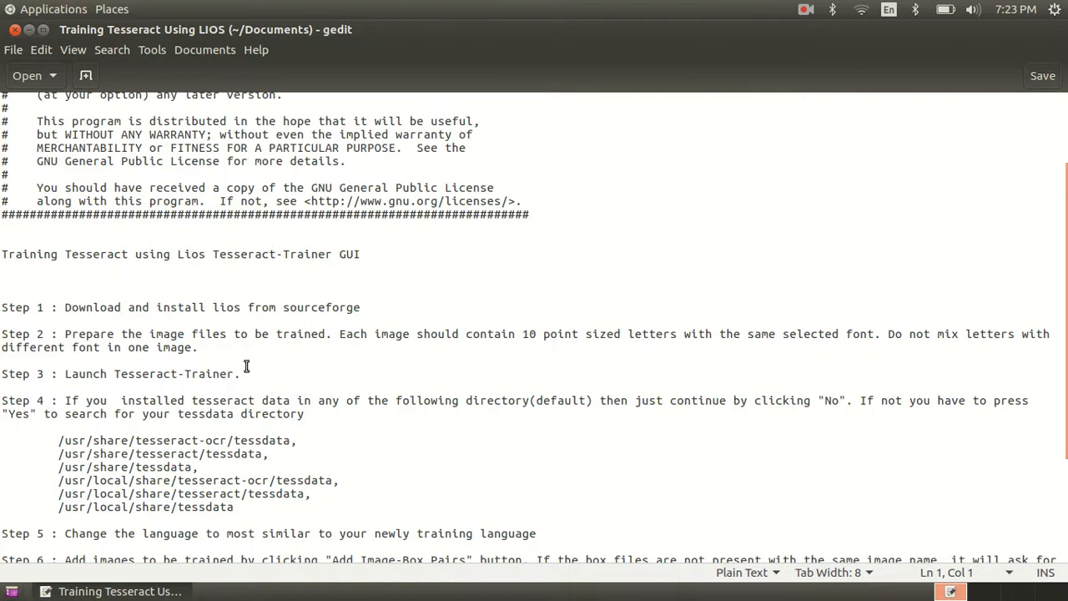
pyautogui.moveTo(279, 360)
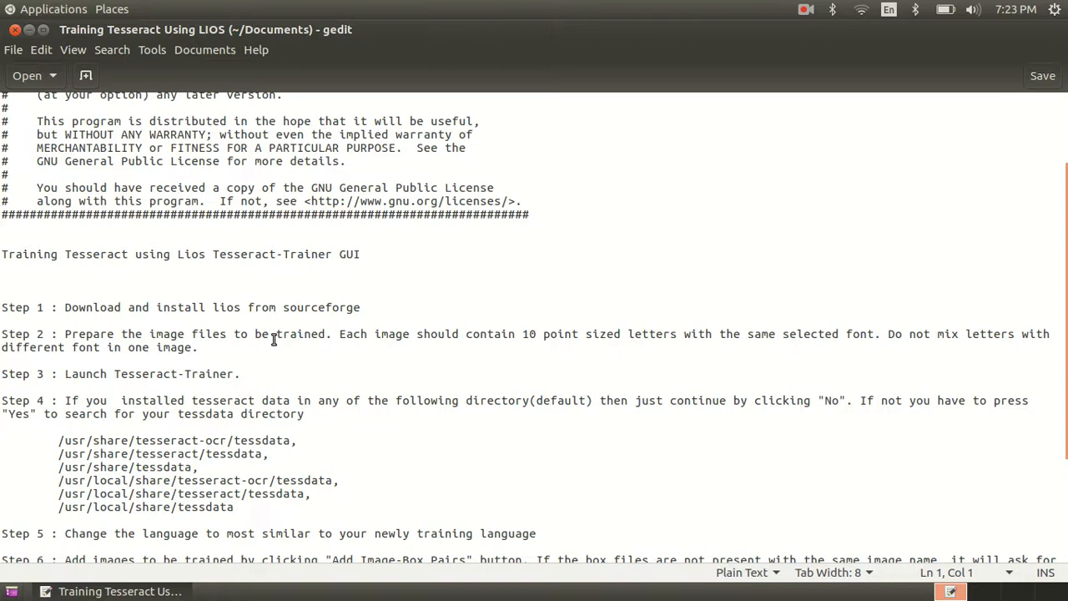
pyautogui.moveTo(227, 361)
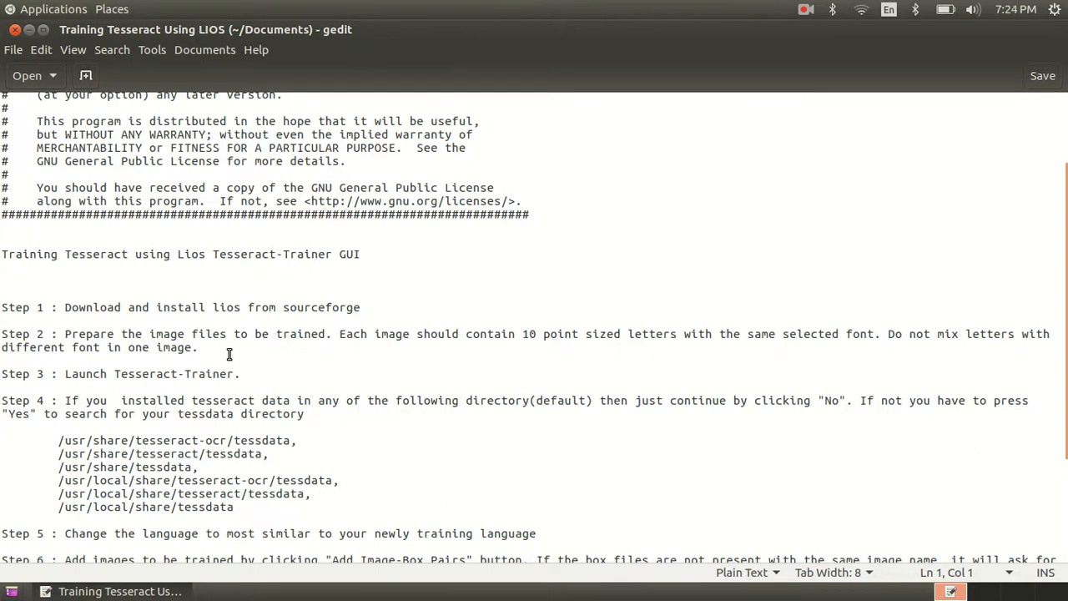
pyautogui.scroll(-3)
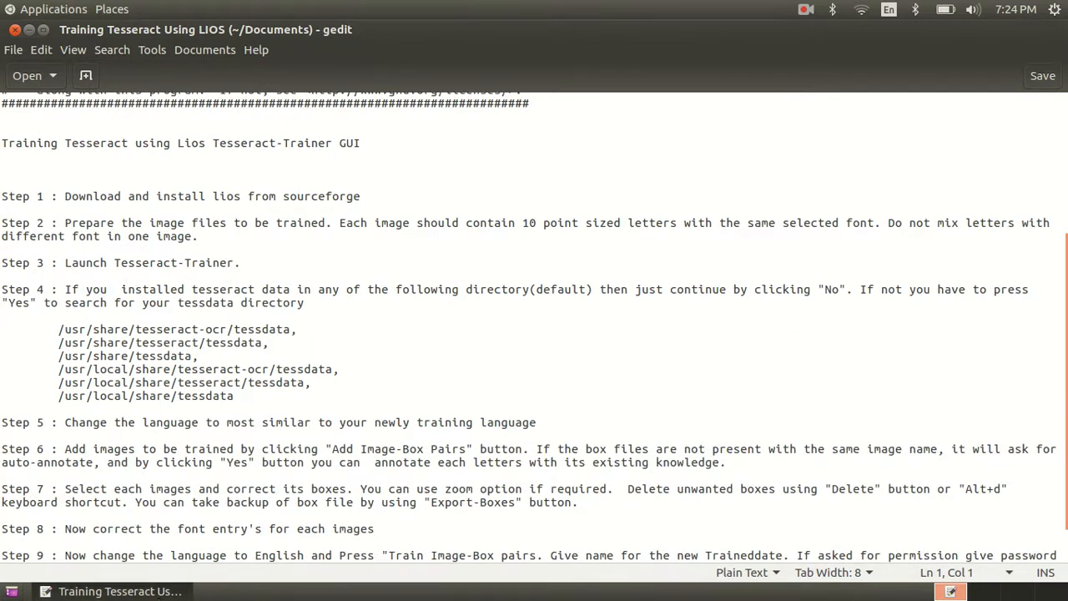
pyautogui.click(53, 10)
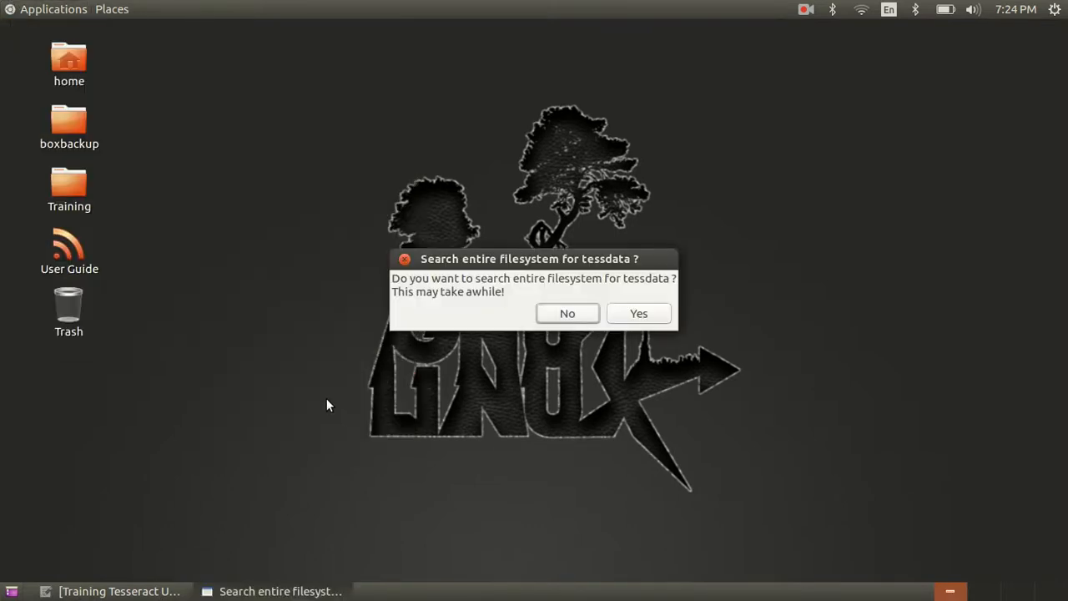
pyautogui.moveTo(481, 309)
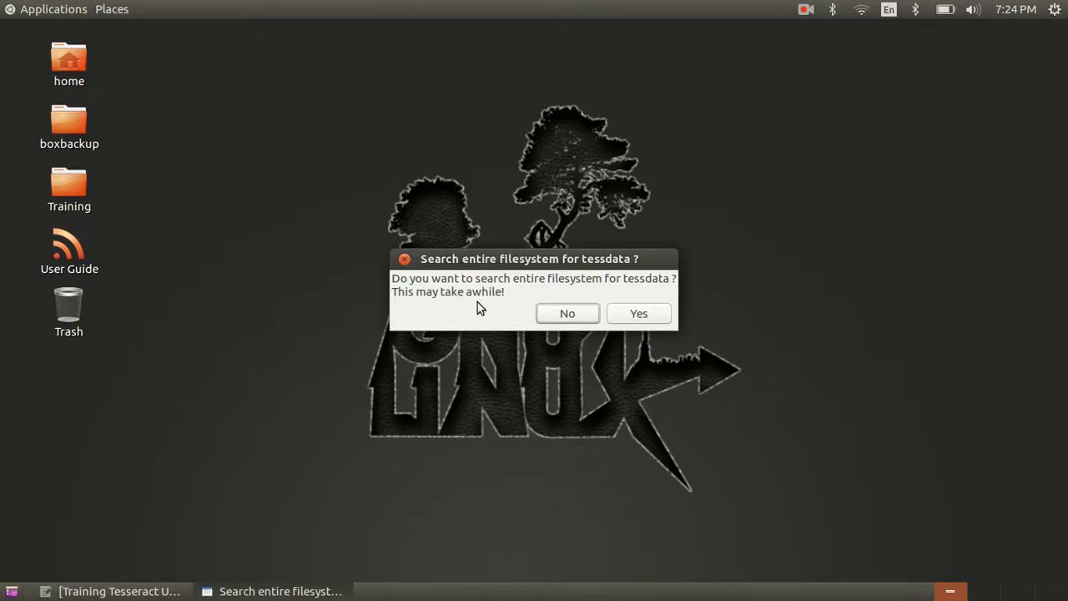
pyautogui.moveTo(431, 299)
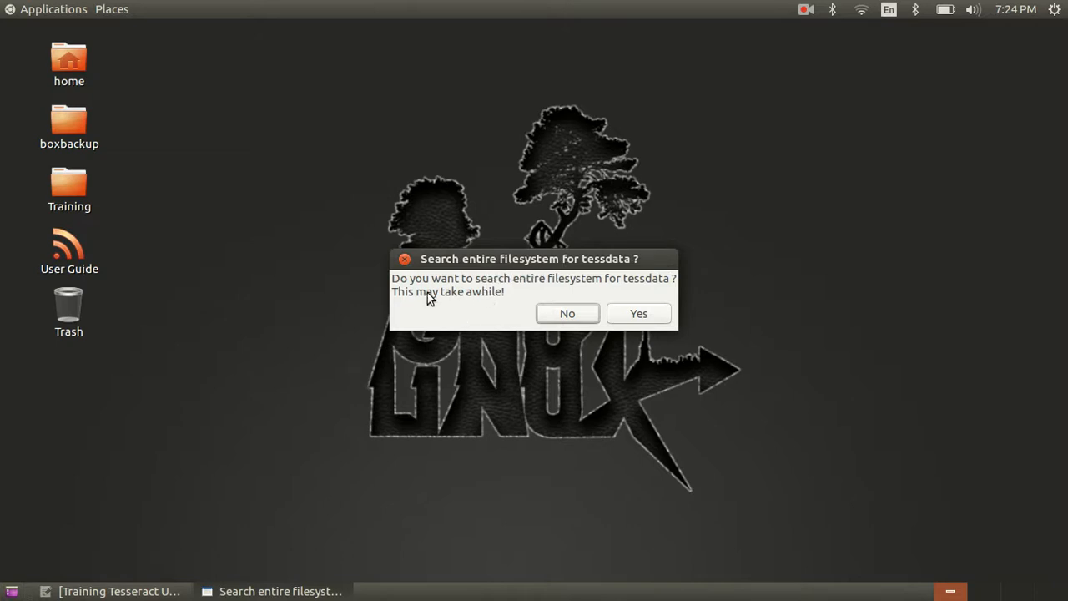
pyautogui.click(568, 314)
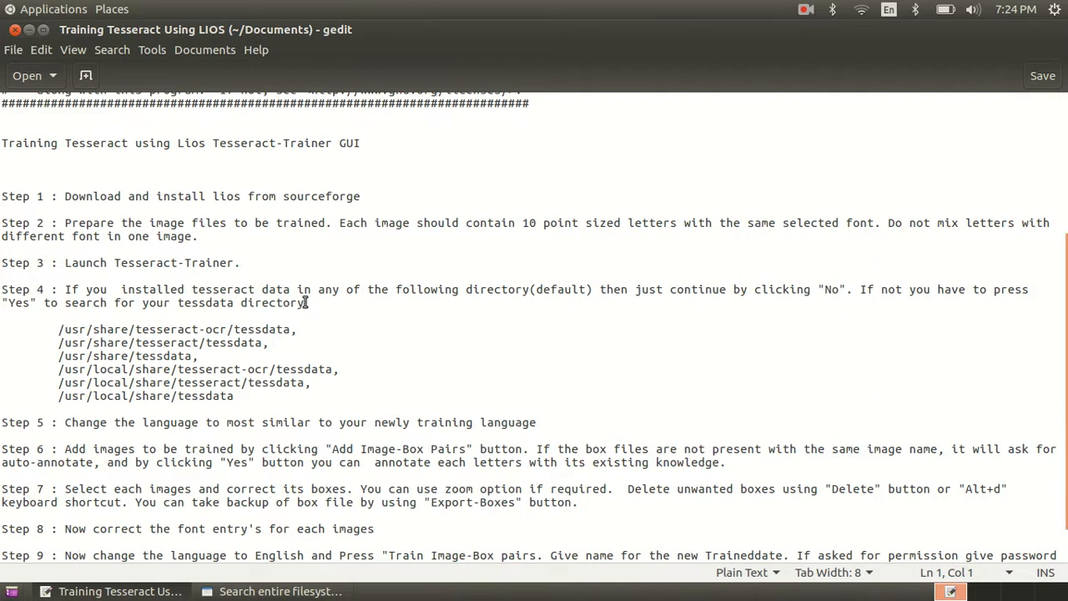
pyautogui.moveTo(455, 307)
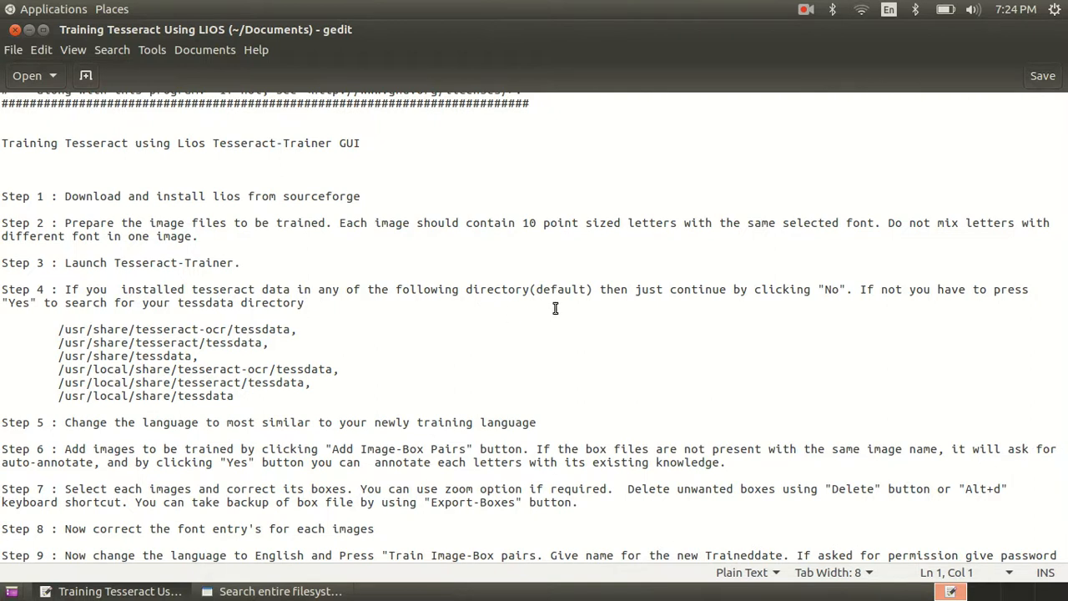
pyautogui.moveTo(334, 390)
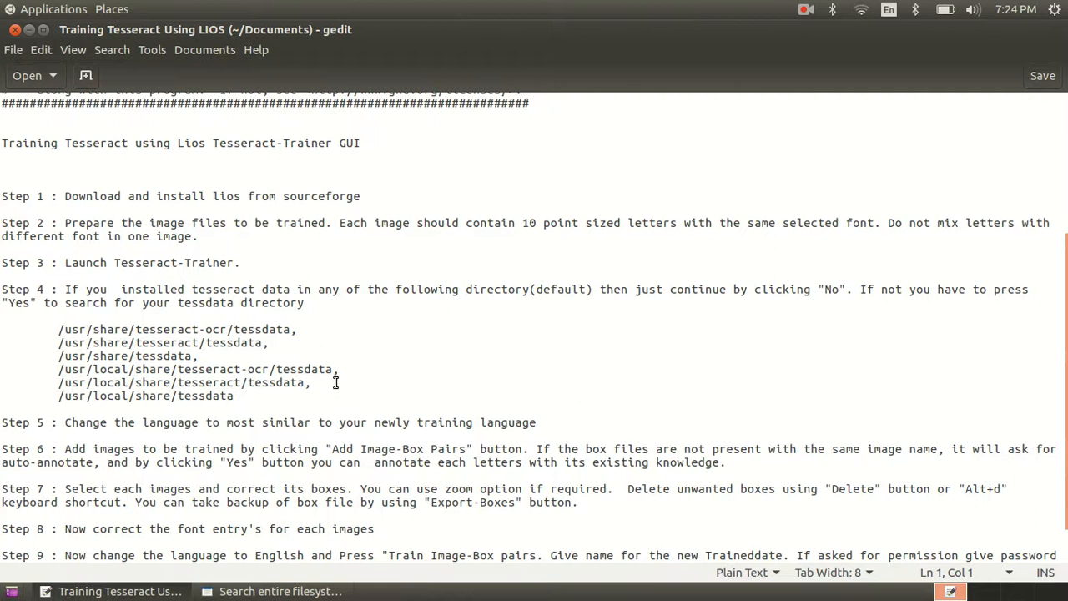
pyautogui.moveTo(177, 320)
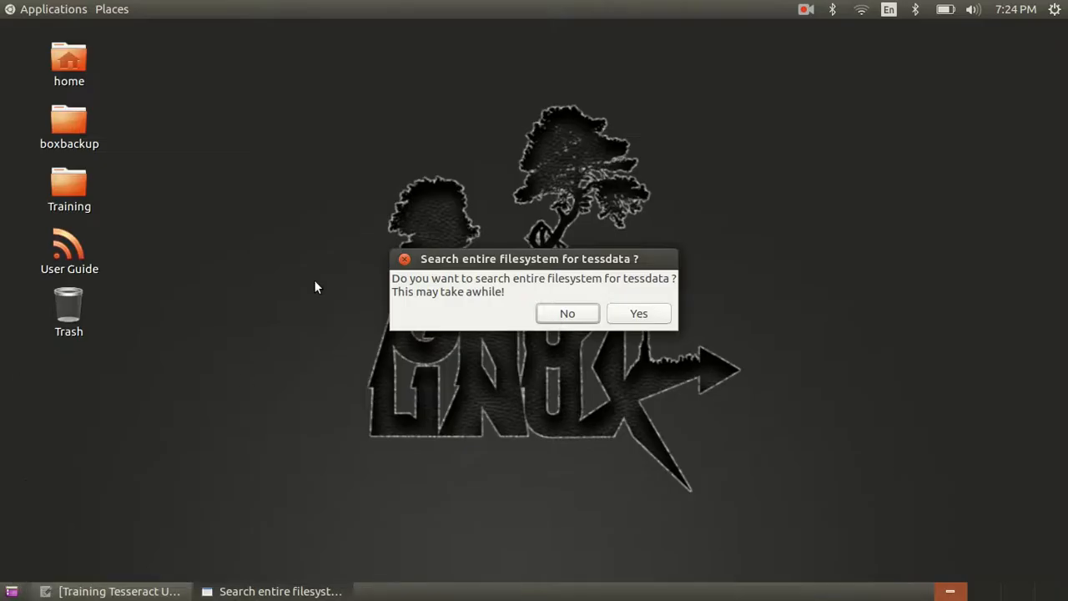
# Step: Decline the filesystem search for tessdata and check the next guide step
pyautogui.click(568, 314)
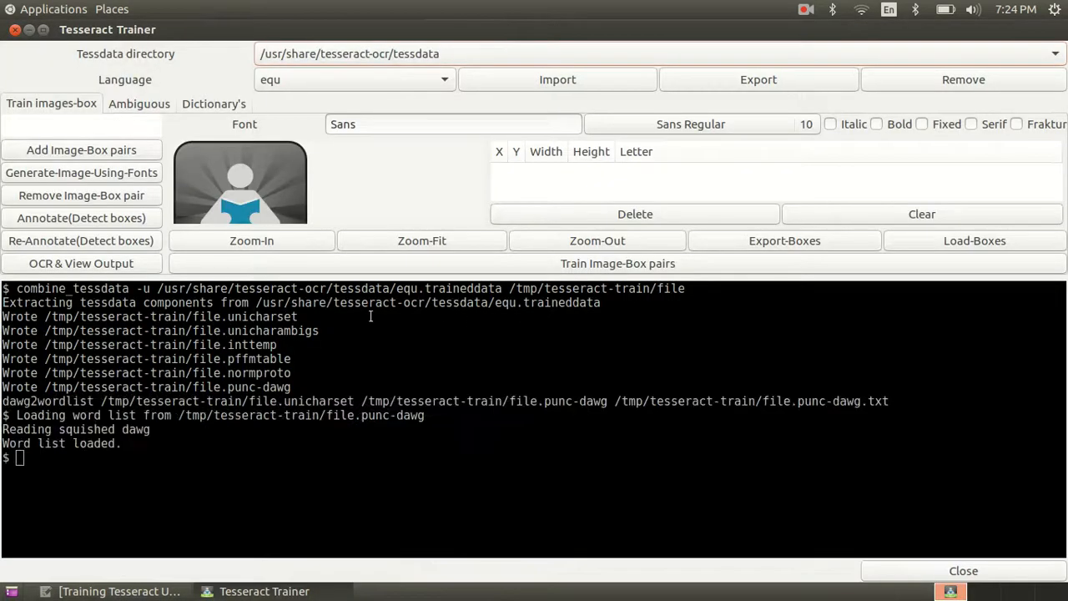
pyautogui.click(120, 591)
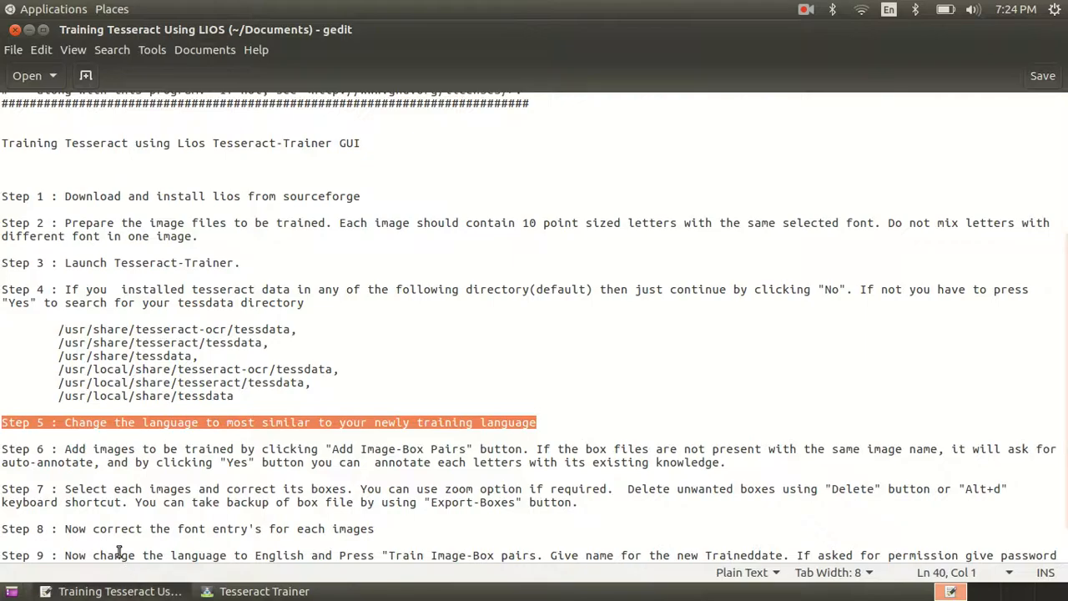
pyautogui.scroll(-3)
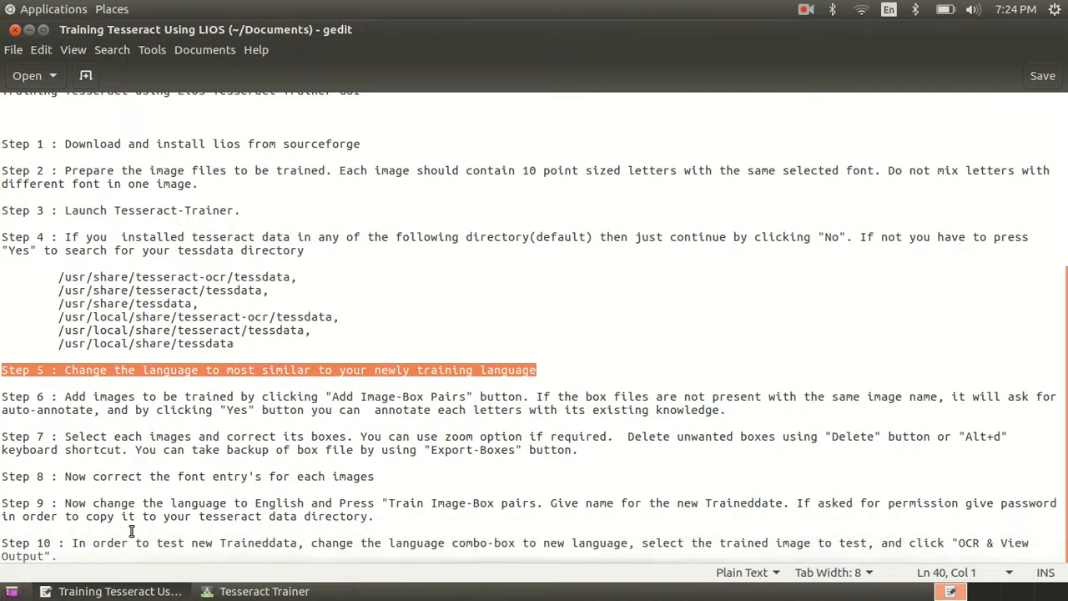
pyautogui.click(264, 591)
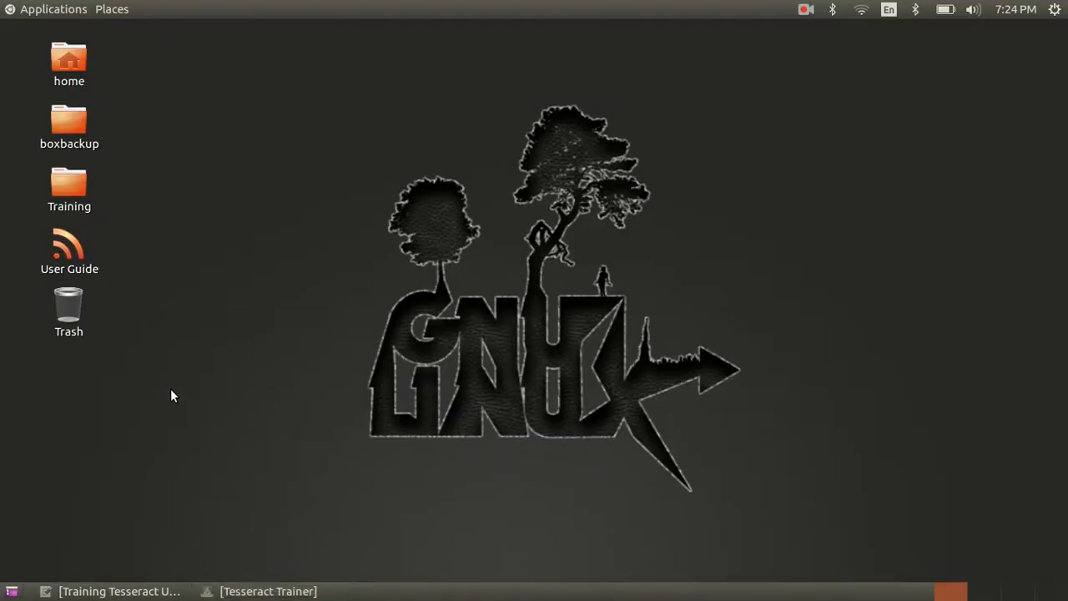
pyautogui.moveTo(287, 591)
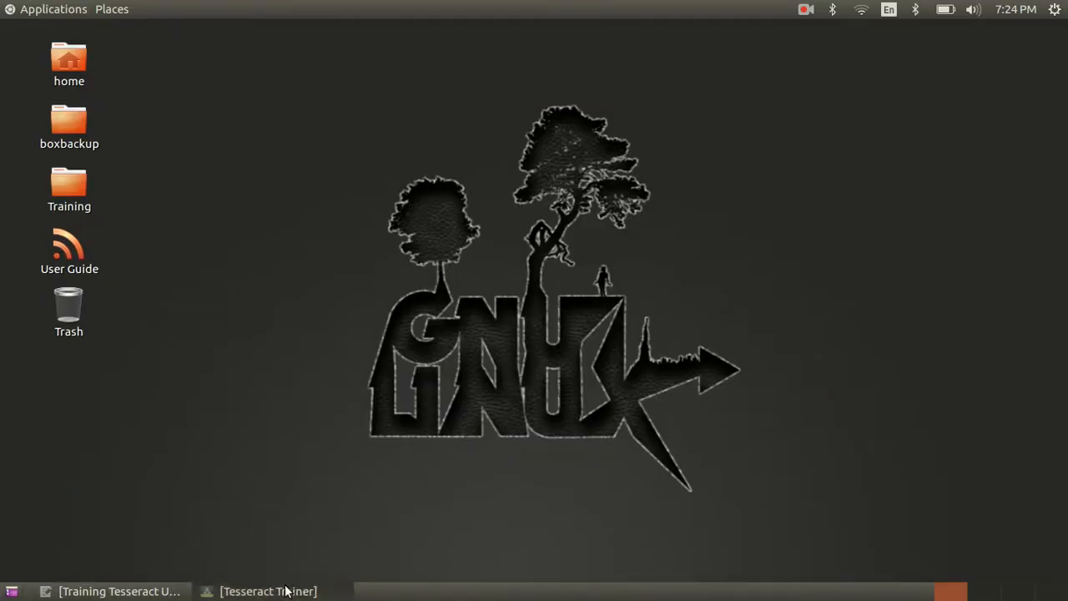
pyautogui.click(267, 591)
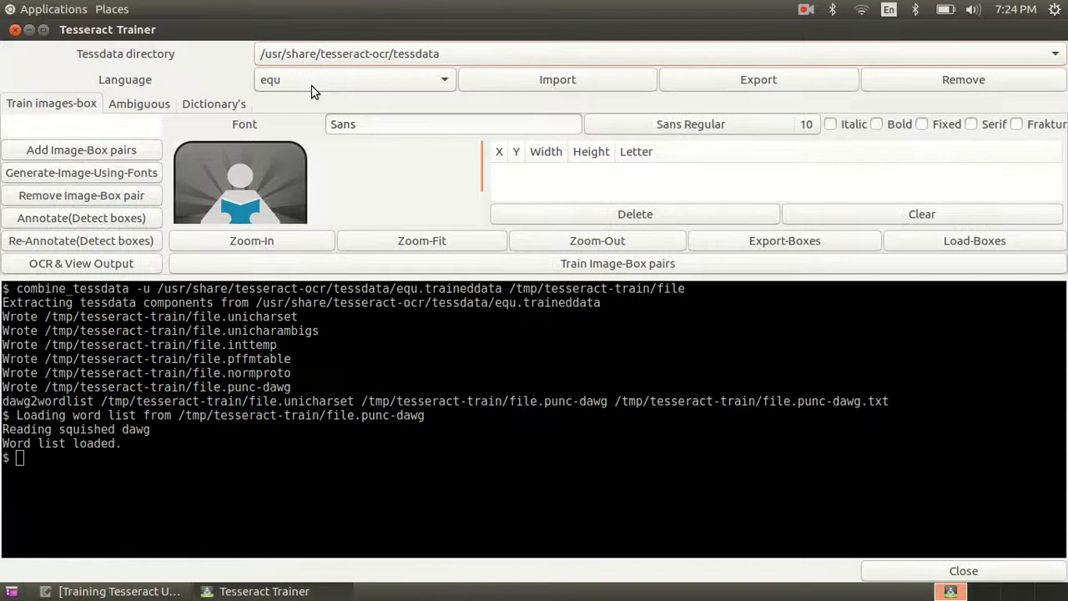
# Step: Set the Tesseract Trainer language to mal
pyautogui.click(354, 80)
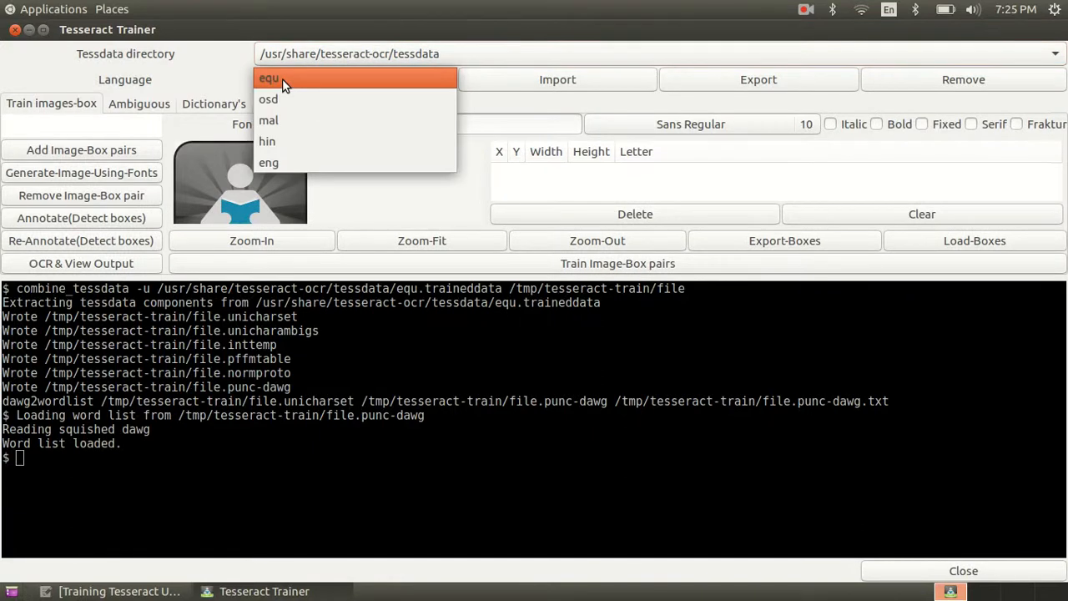
pyautogui.moveTo(290, 120)
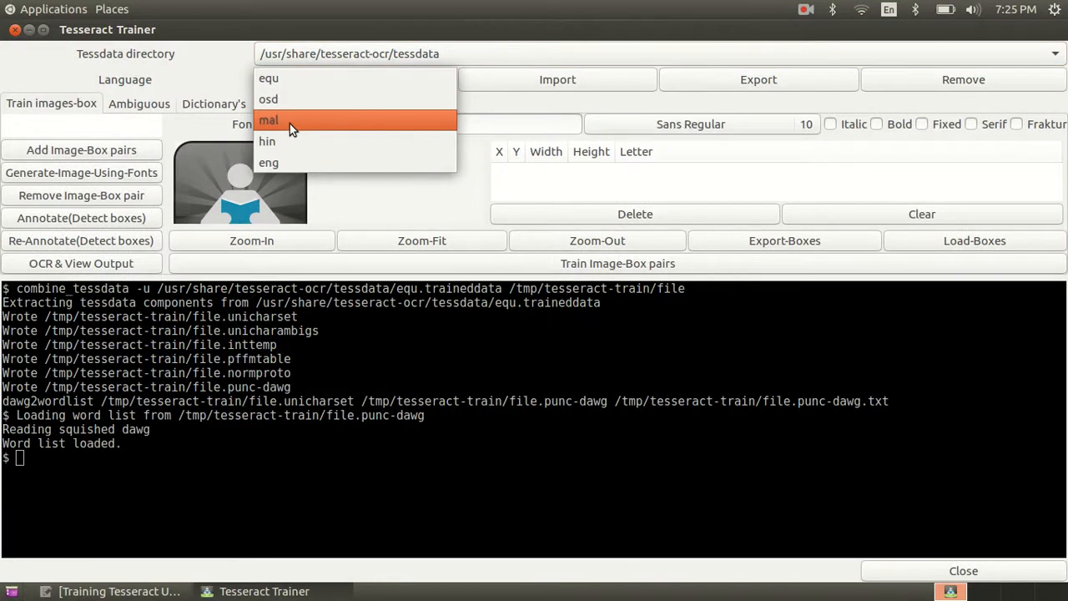
pyautogui.click(269, 120)
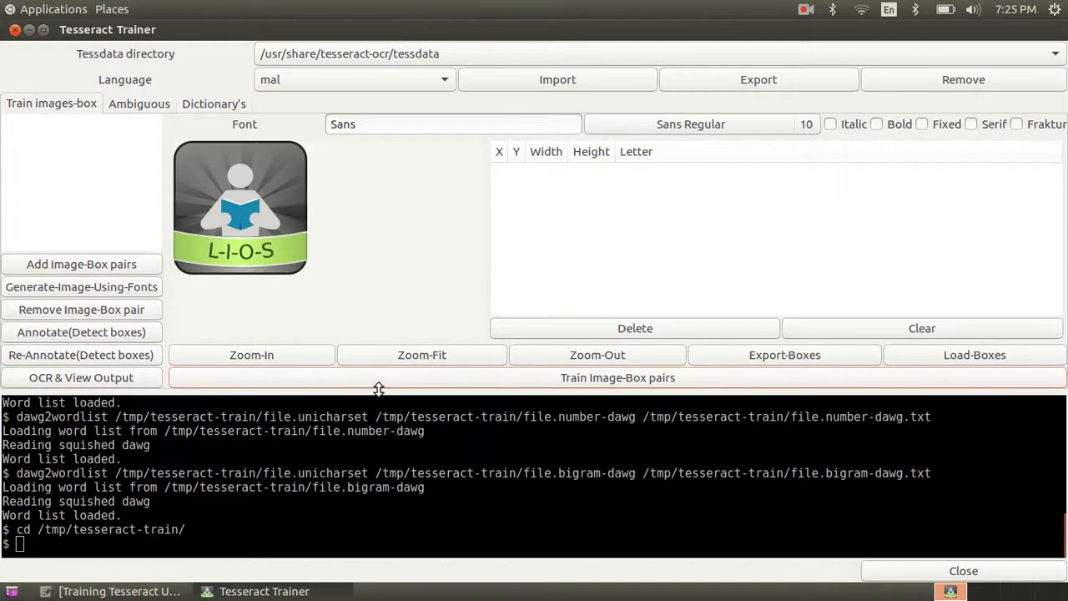
pyautogui.moveTo(233, 324)
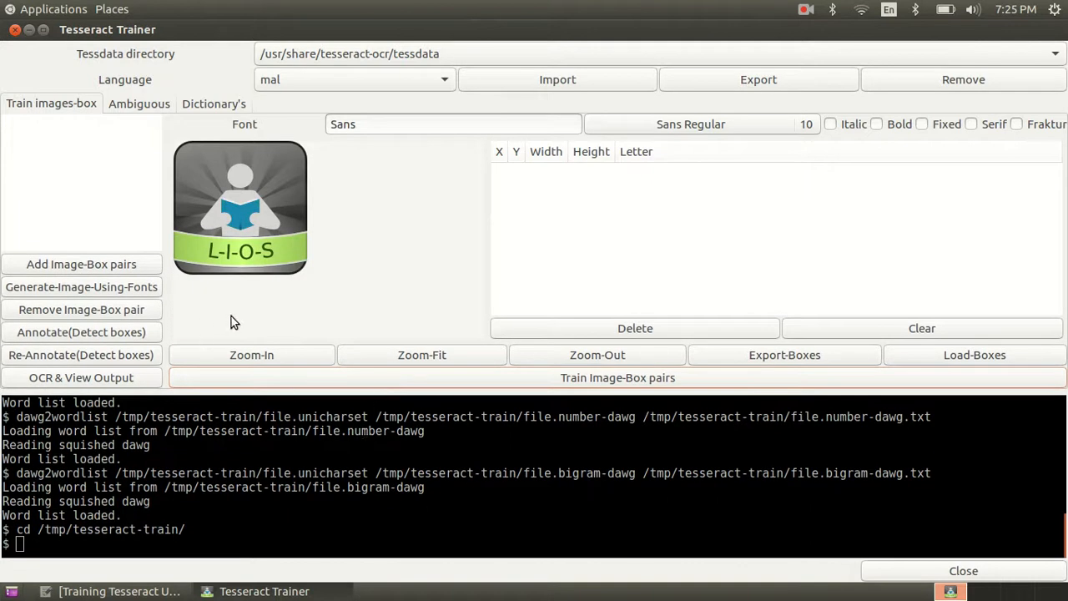
# Step: Return to the gedit training guide at the step on adding image-box pairs
pyautogui.click(121, 591)
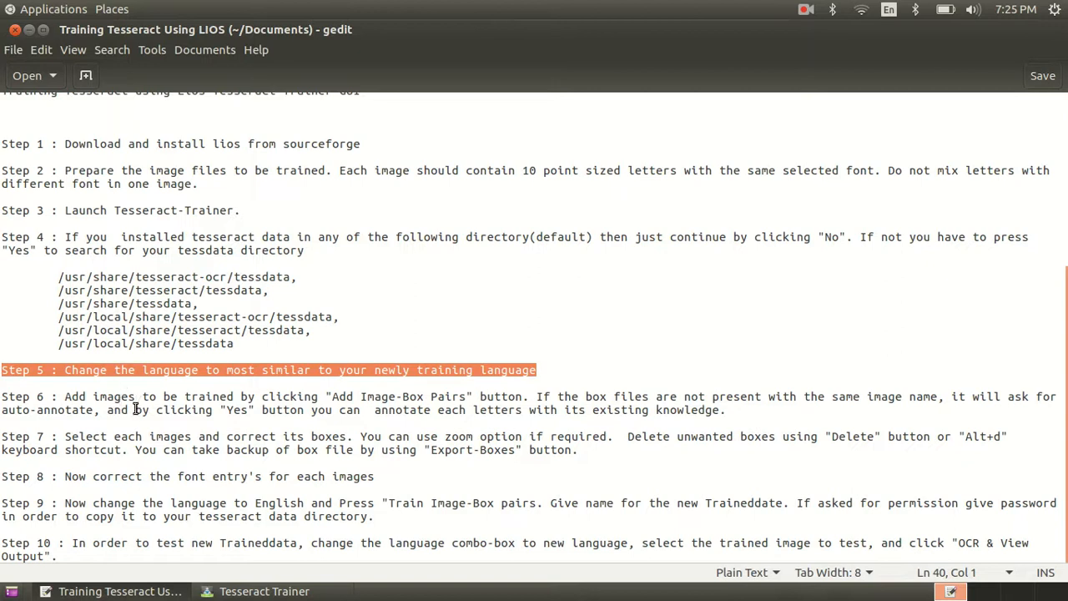
pyautogui.moveTo(315, 434)
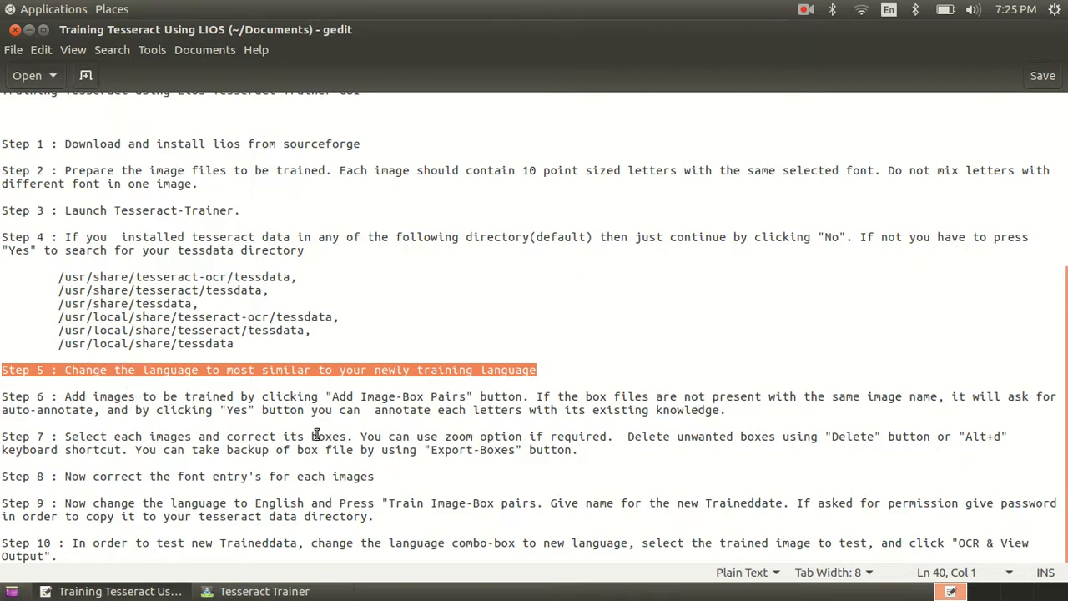
pyautogui.moveTo(444, 410)
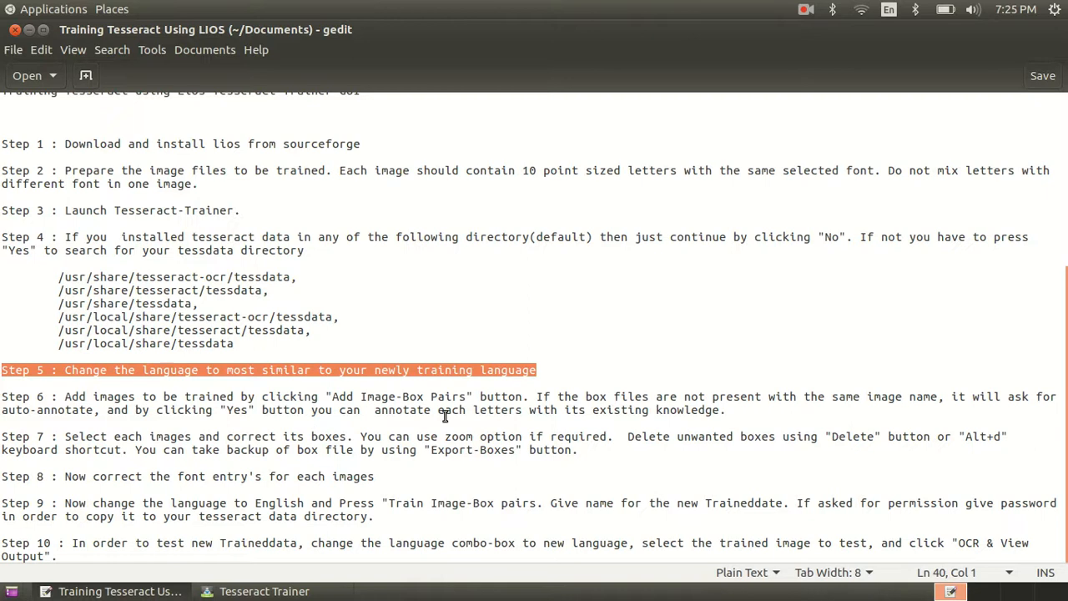
pyautogui.moveTo(687, 411)
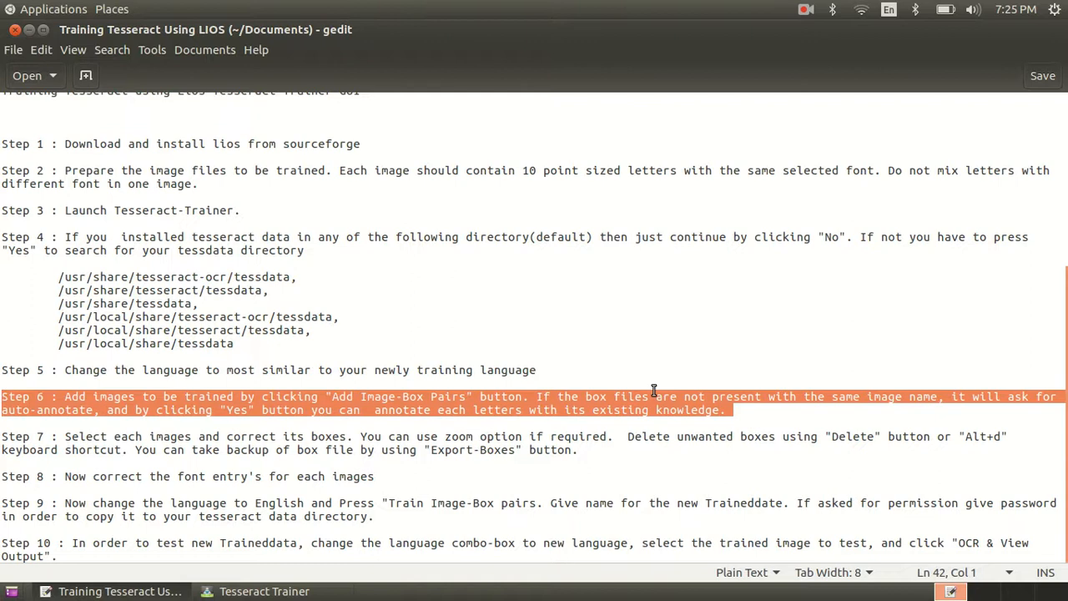
pyautogui.moveTo(351, 434)
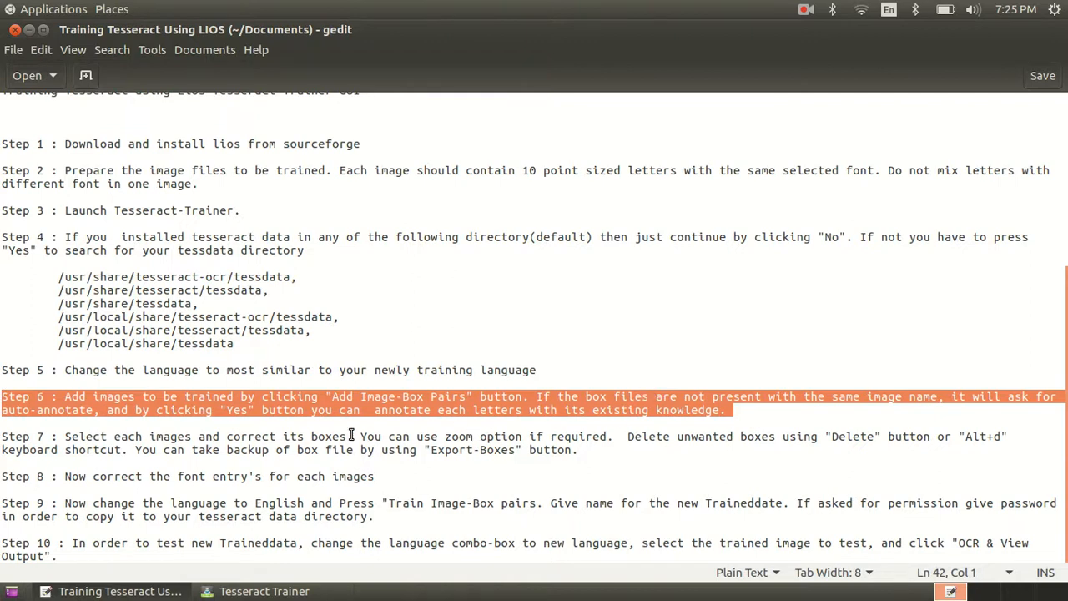
pyautogui.moveTo(297, 457)
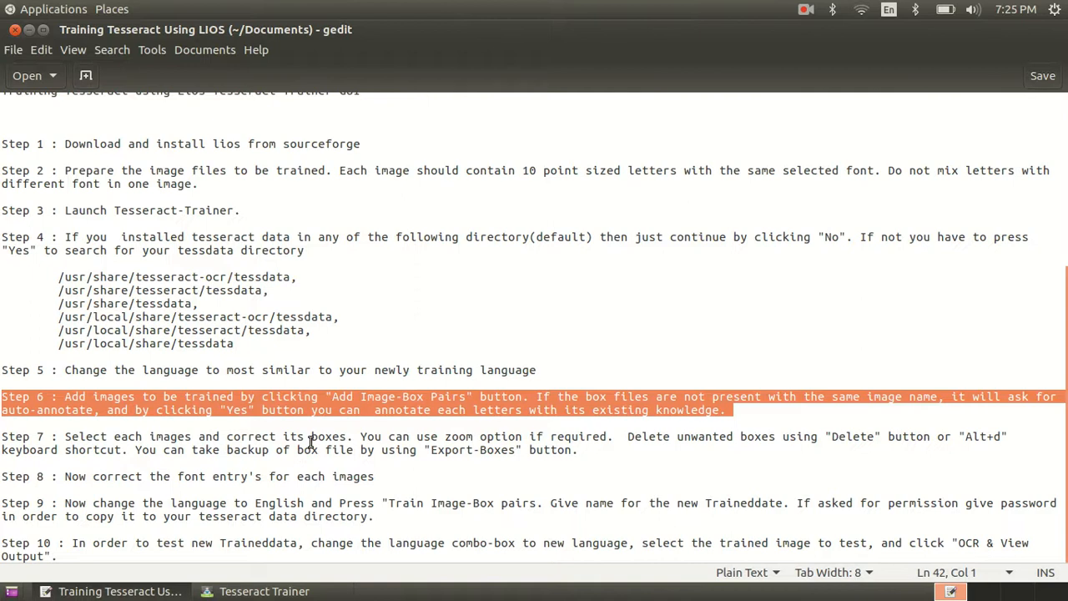
pyautogui.moveTo(351, 438)
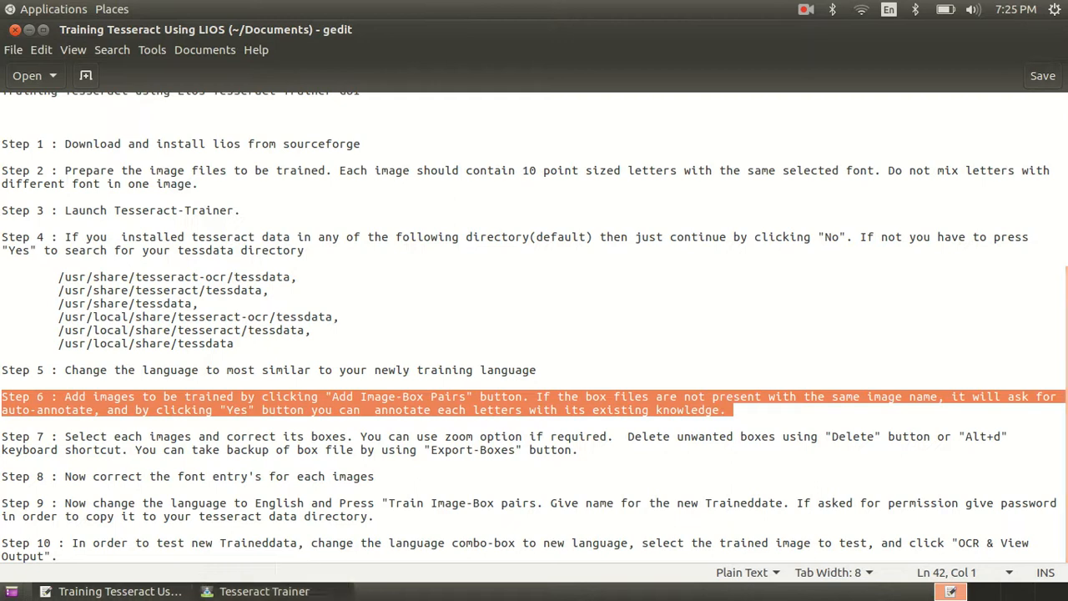
# Step: Import r1.tif and m1.tif from Desktop > Training and auto-annotate their boxes with the existing language
pyautogui.click(80, 264)
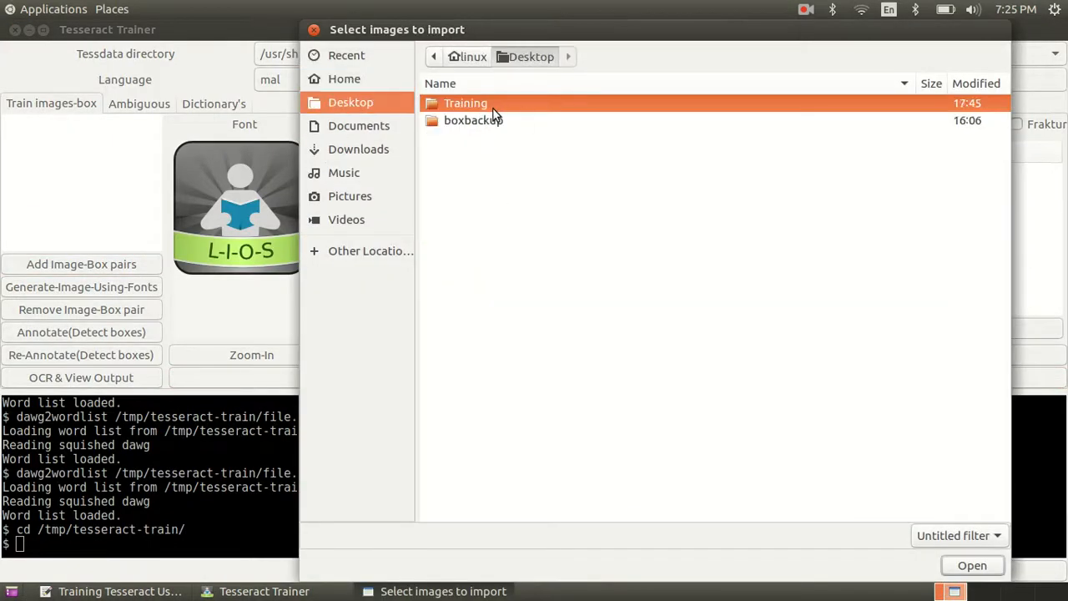
pyautogui.doubleClick(464, 104)
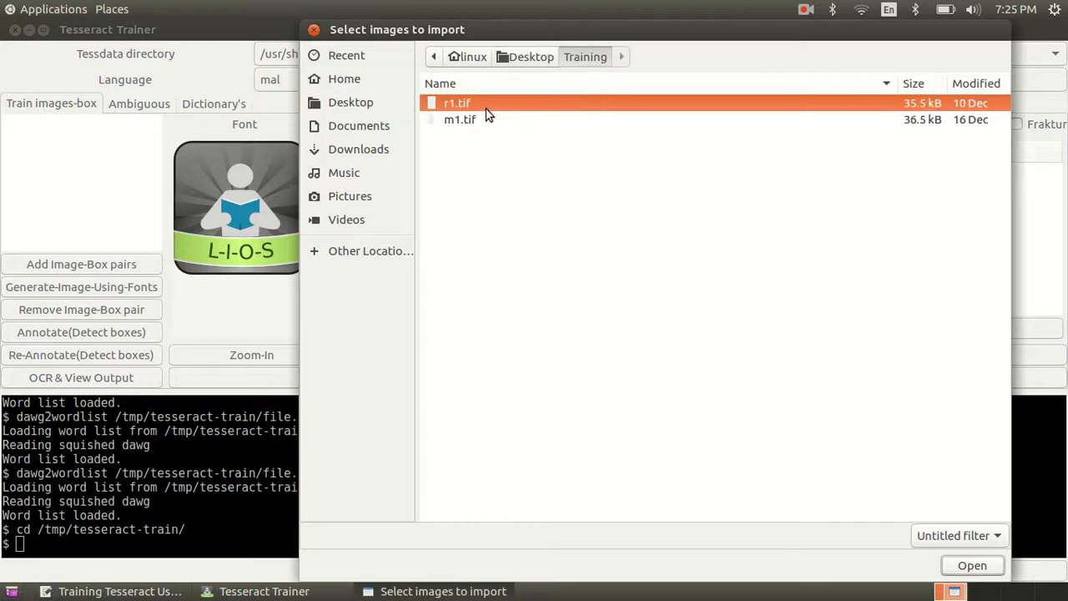
pyautogui.click(460, 118)
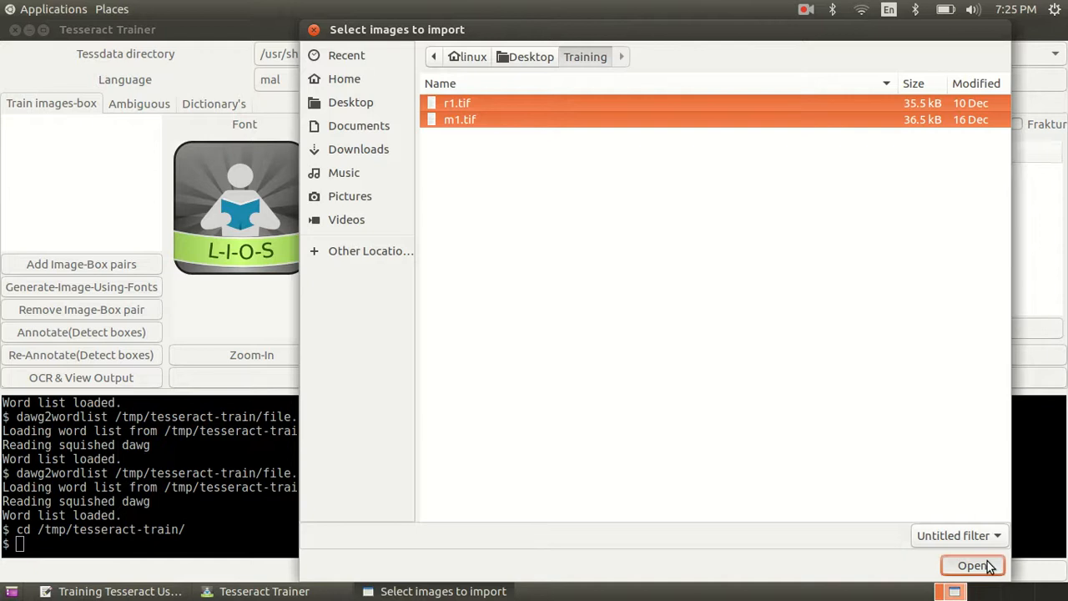
pyautogui.click(971, 565)
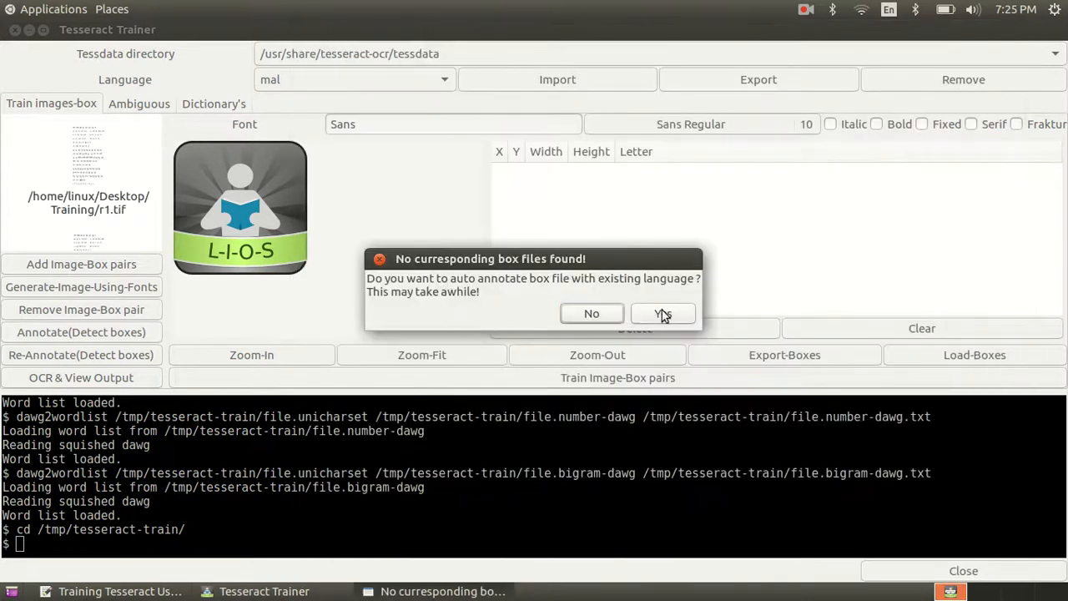
pyautogui.click(663, 314)
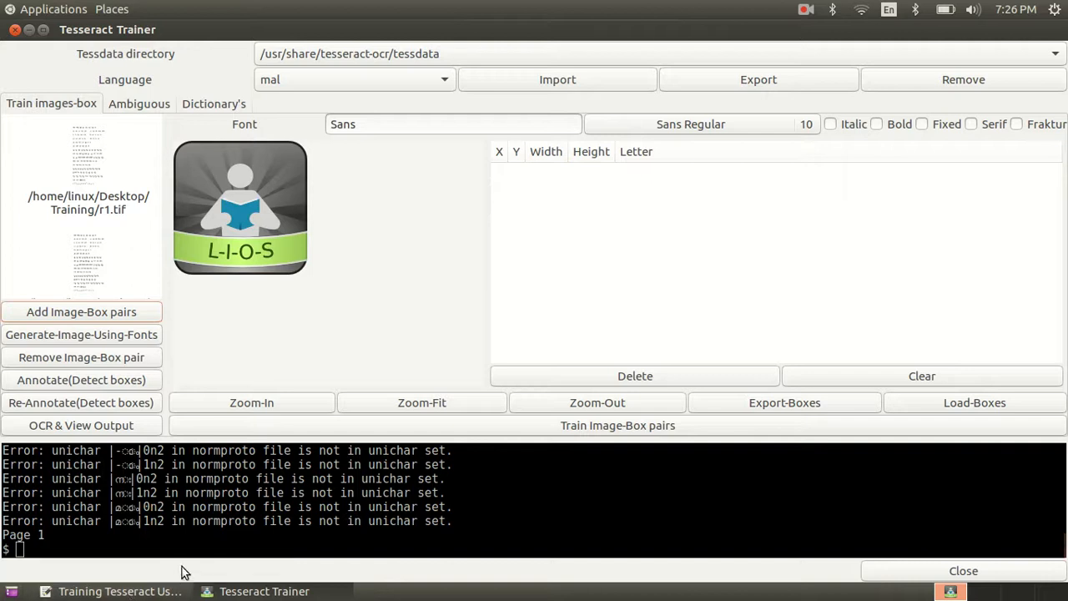
# Step: Highlight Step 7 of the guide about correcting image boxes, then return to the trainer
pyautogui.click(121, 591)
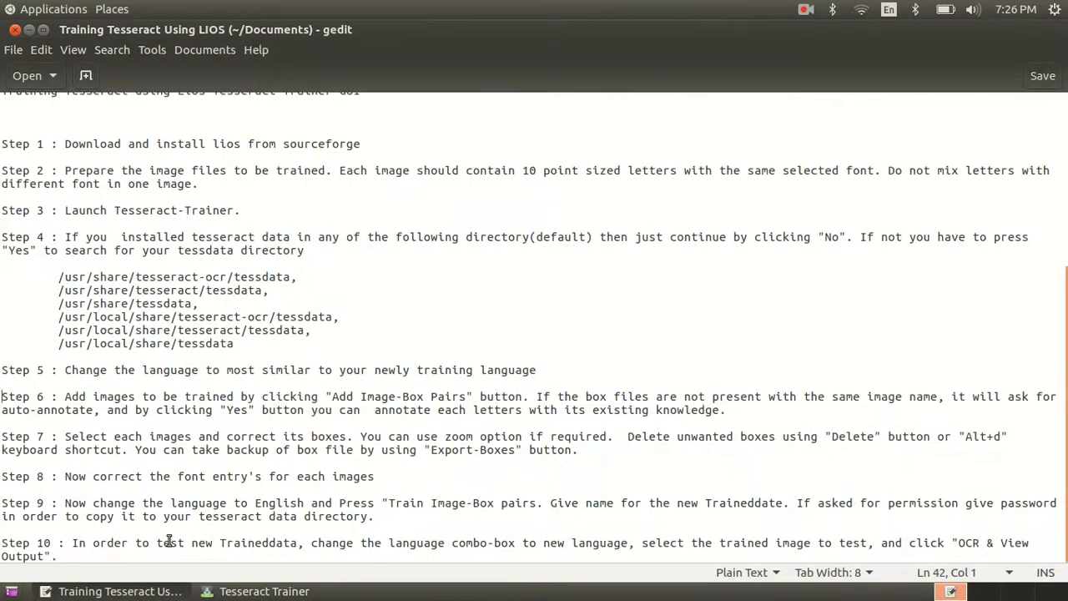
pyautogui.moveTo(575, 465)
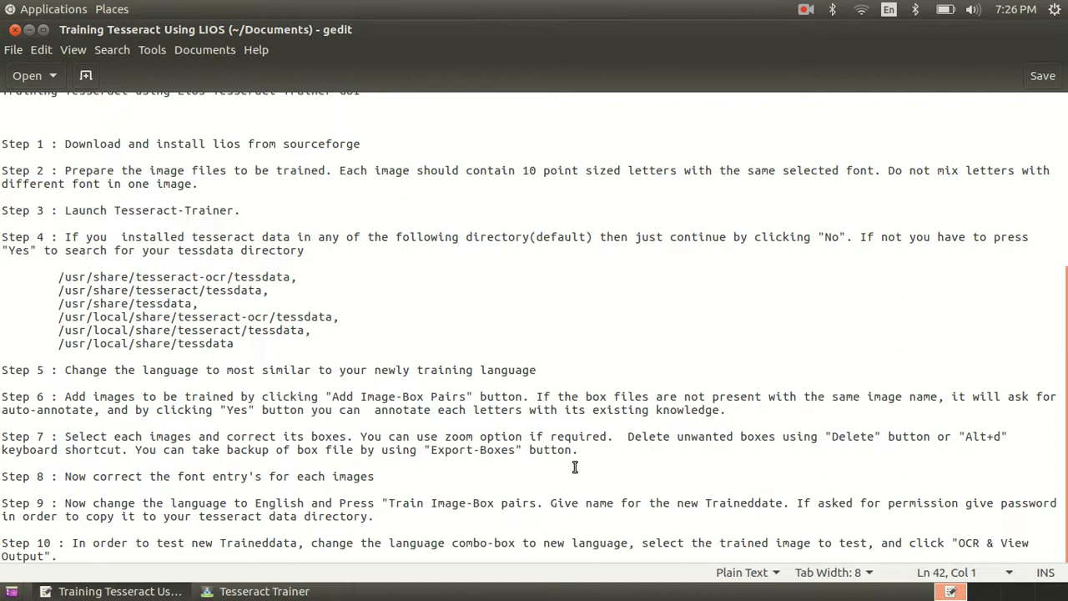
pyautogui.moveTo(109, 411); pyautogui.dragTo(576, 450)
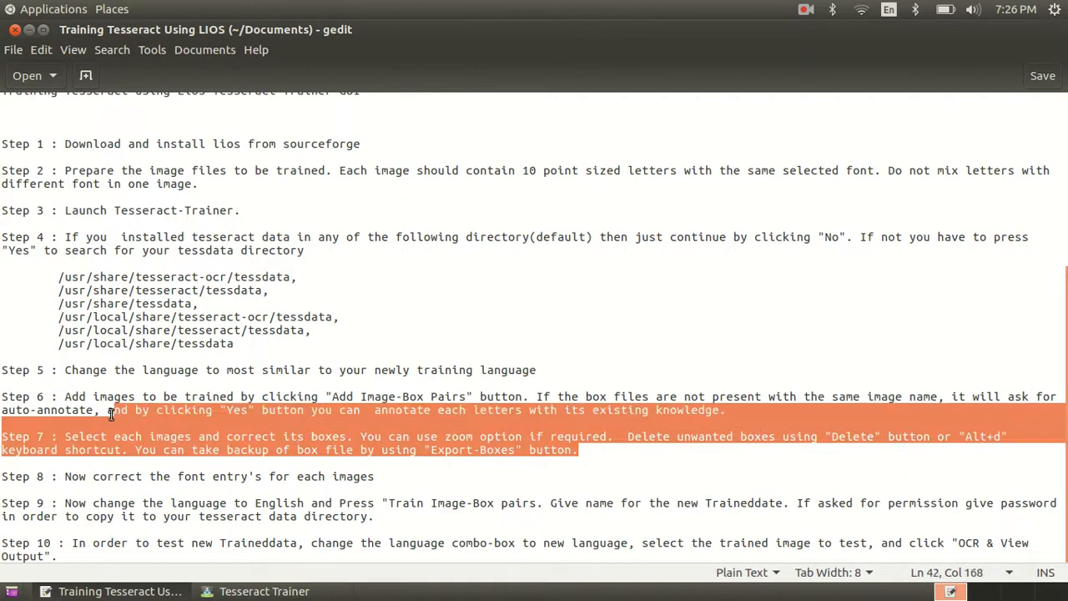
pyautogui.click(113, 458)
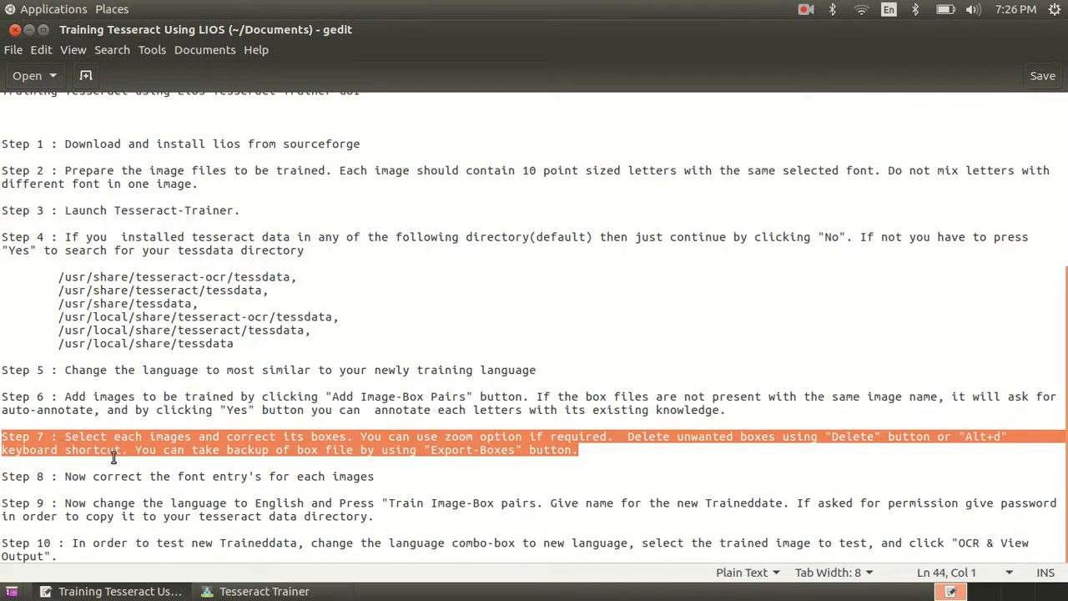
pyautogui.moveTo(271, 465)
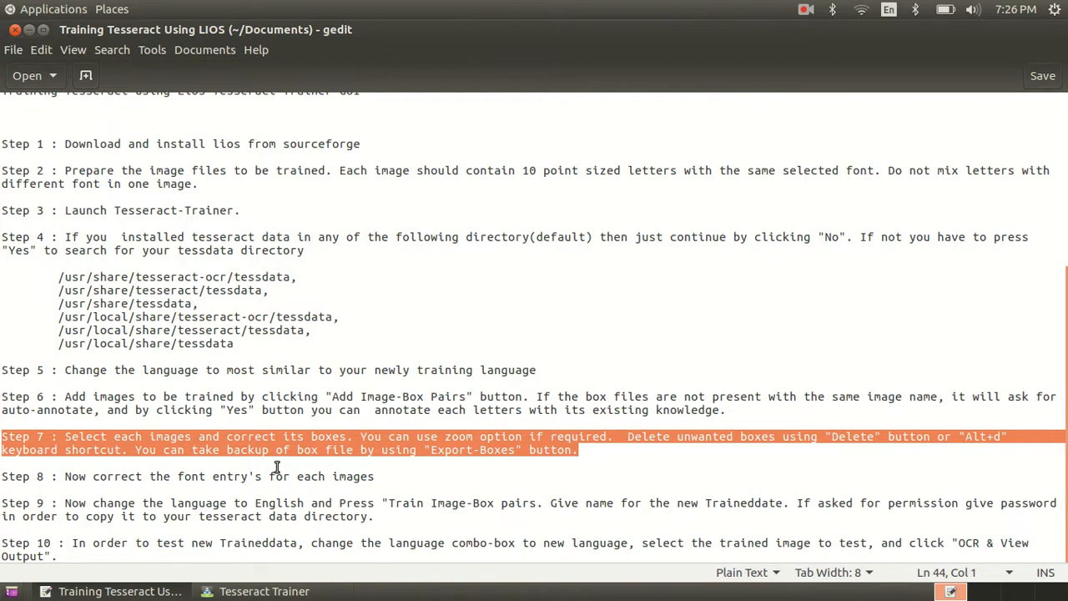
pyautogui.moveTo(324, 466)
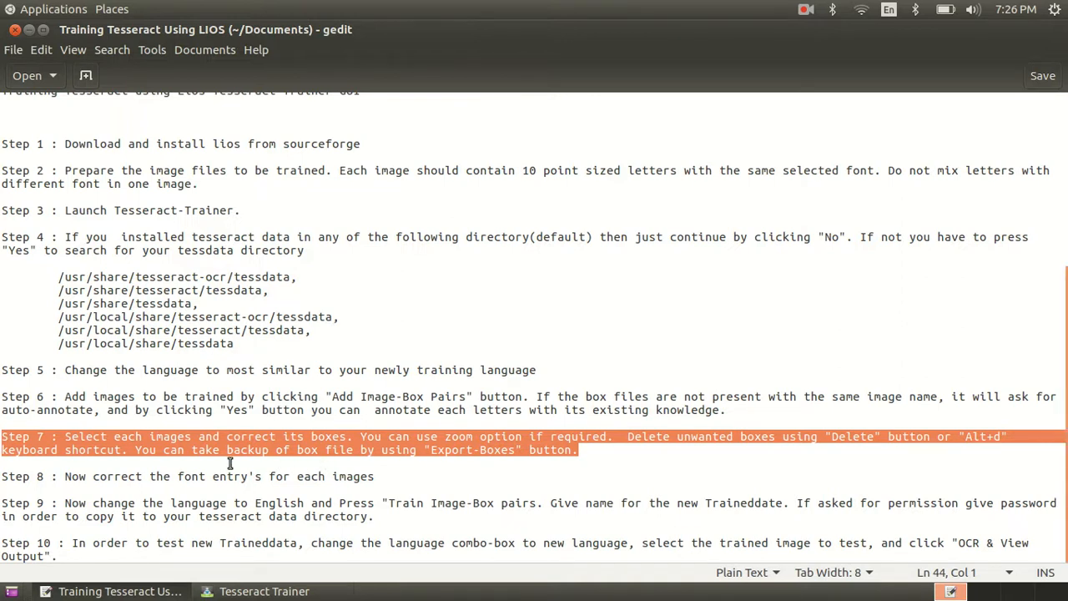
pyautogui.moveTo(517, 449)
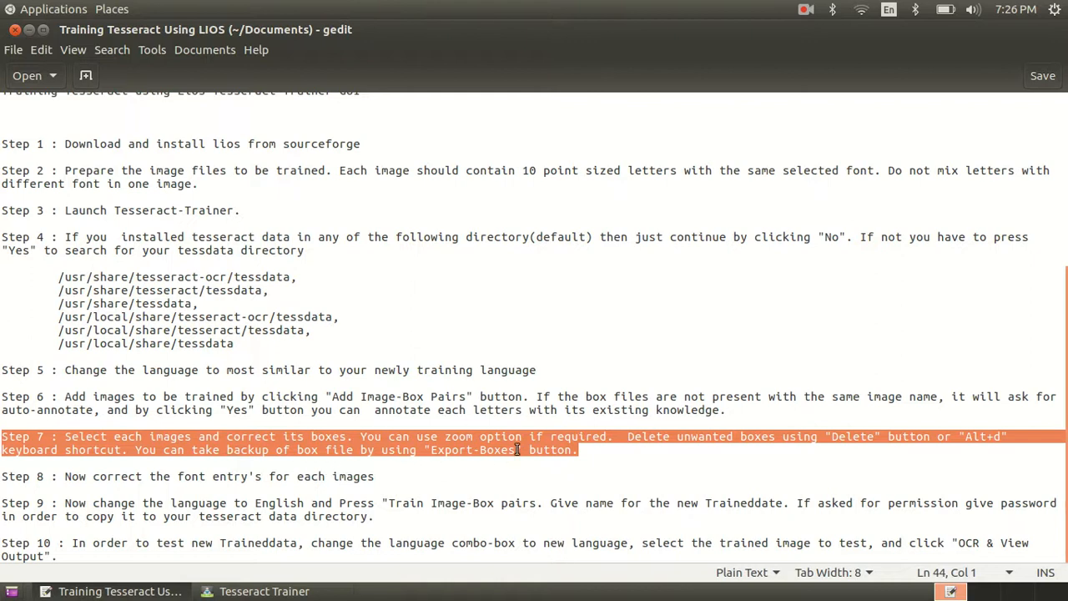
pyautogui.moveTo(602, 444)
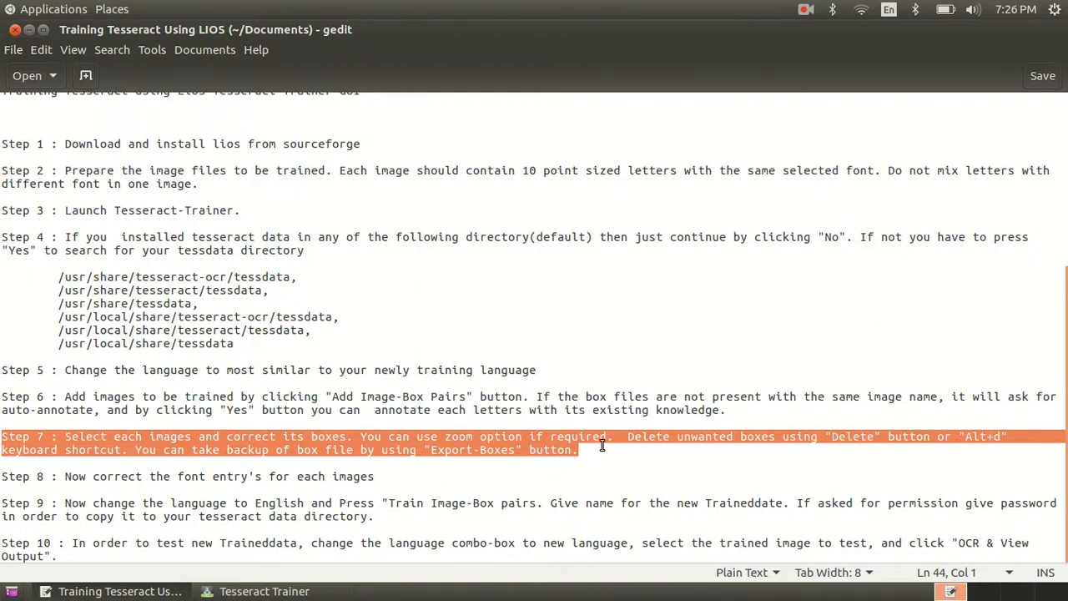
pyautogui.moveTo(600, 447)
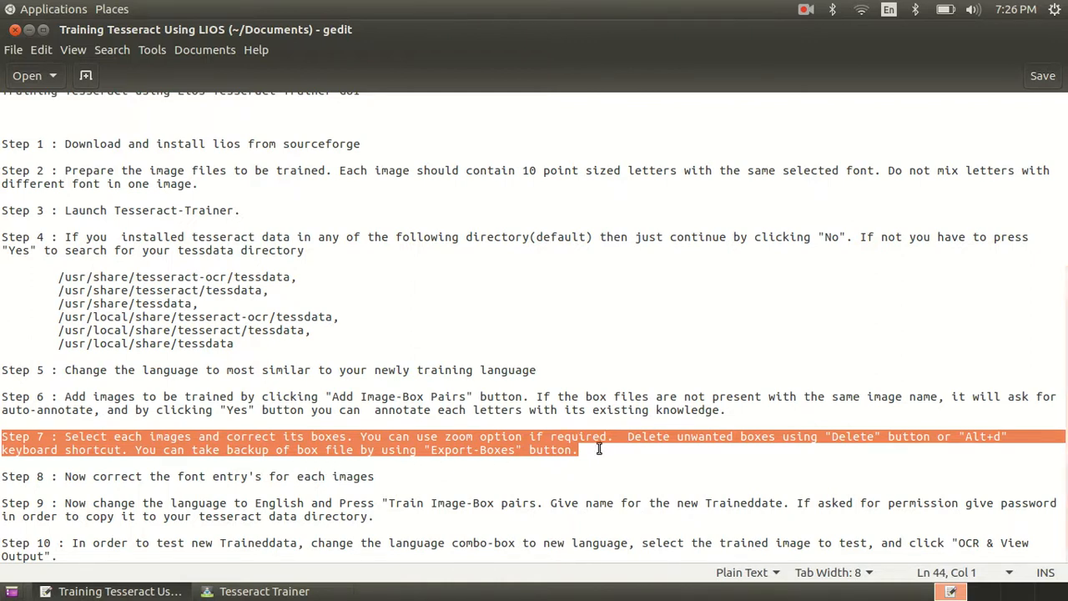
pyautogui.click(576, 451)
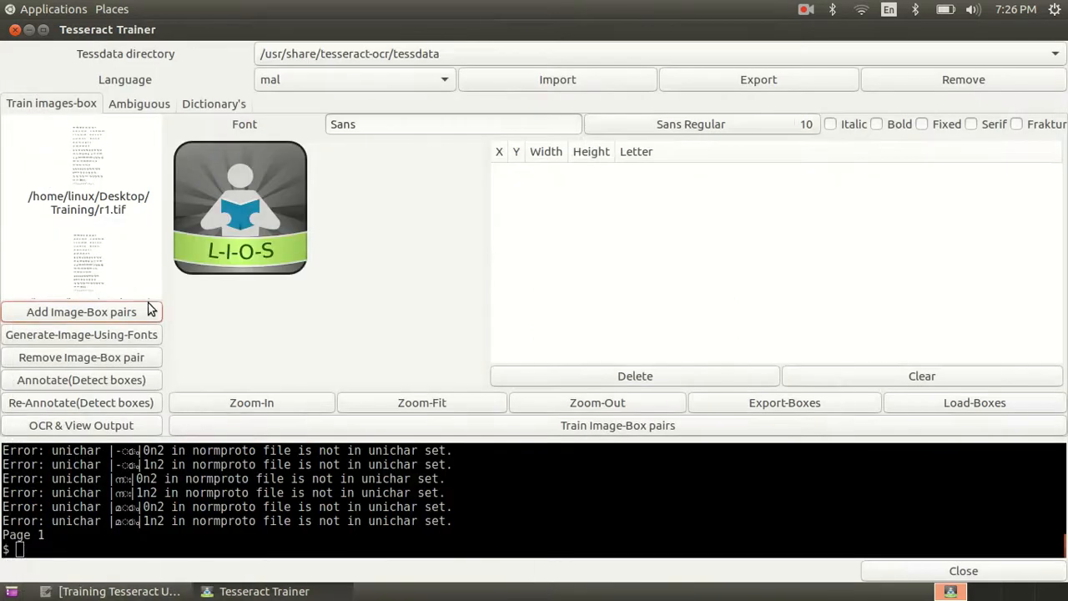
# Step: Open r1.tif and review its auto-annotated character boxes and coordinates
pyautogui.click(80, 312)
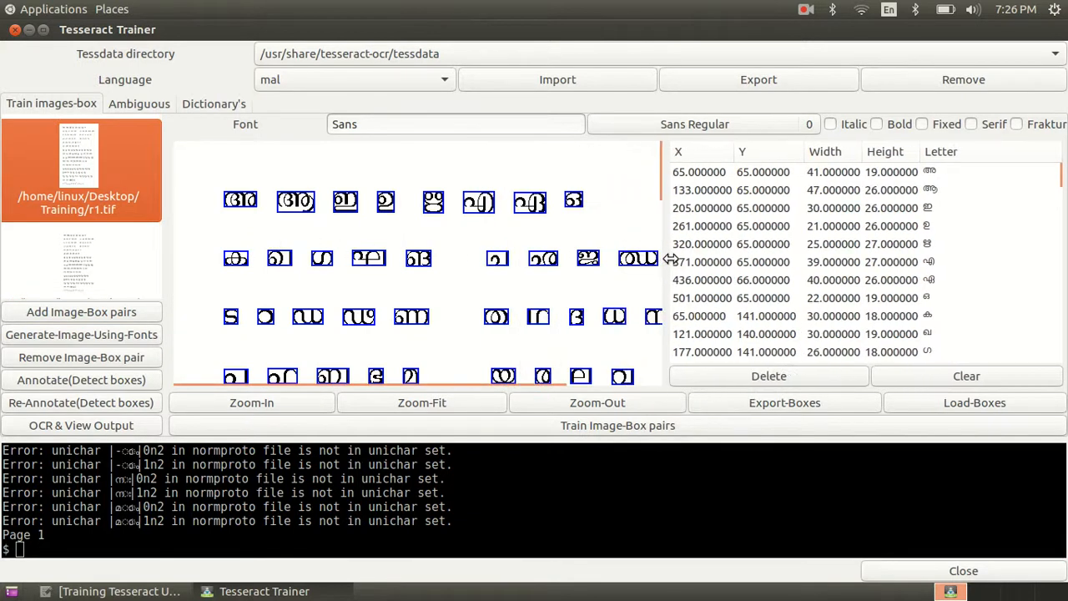
pyautogui.click(715, 172)
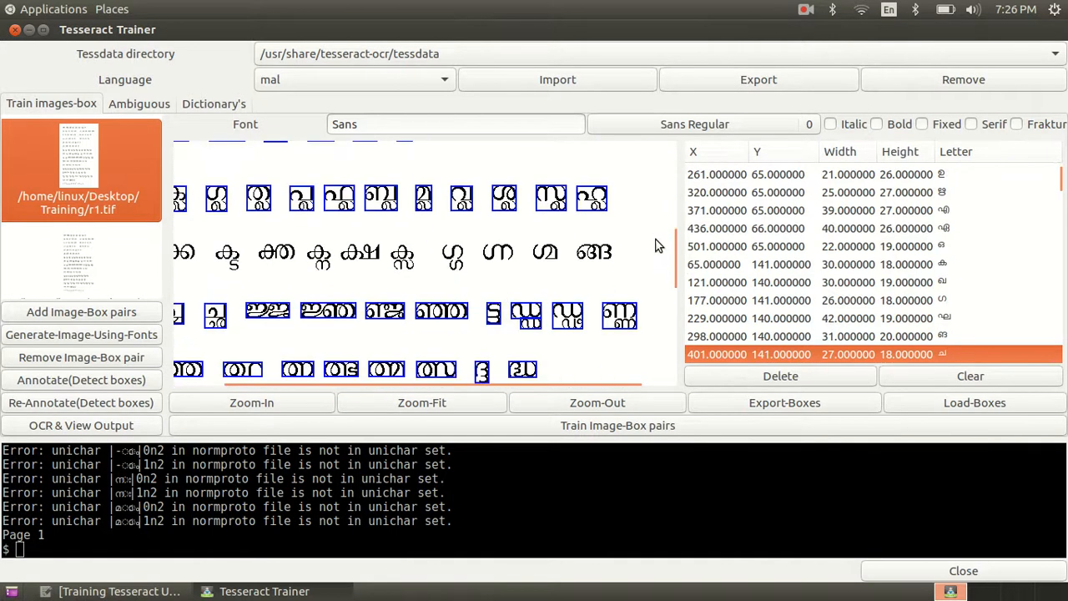
pyautogui.scroll(-3)
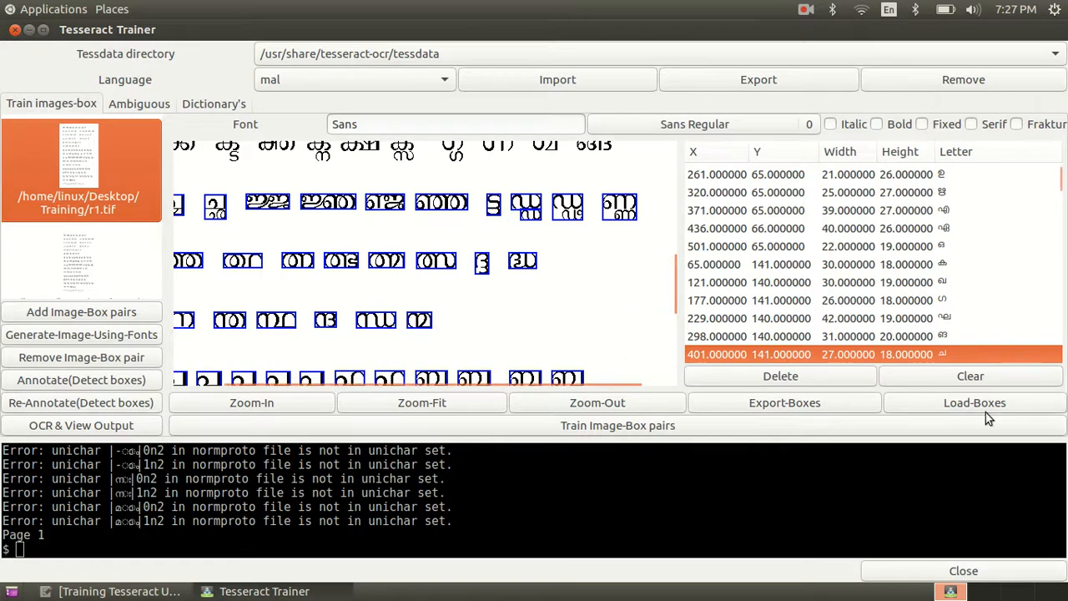
# Step: Load the backed-up r1.box from Desktop > boxbackup onto r1.tif, then select m1.tif
pyautogui.click(975, 402)
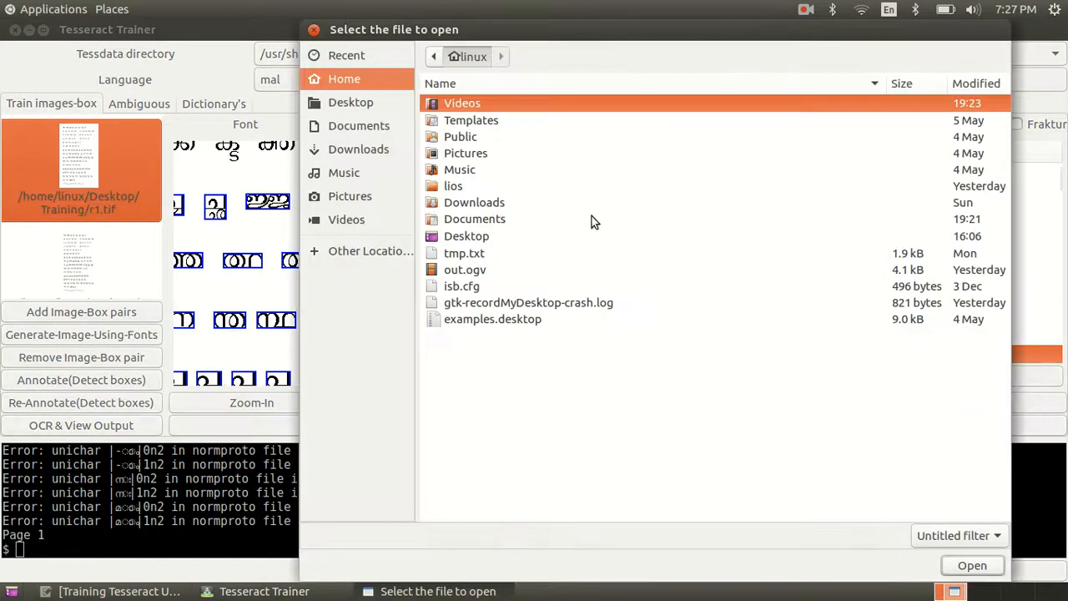
pyautogui.click(350, 102)
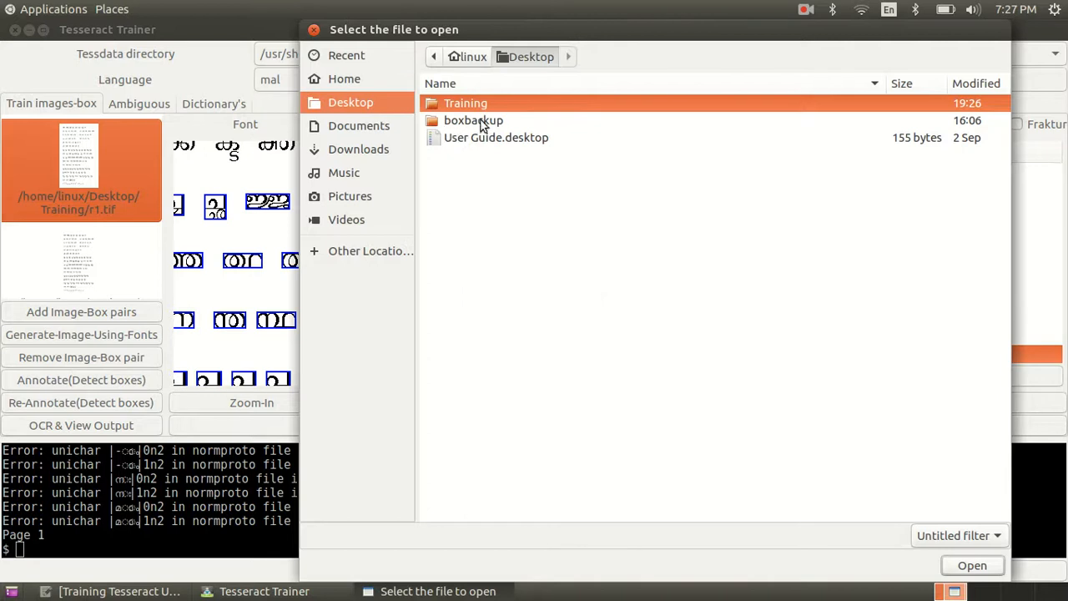
pyautogui.doubleClick(474, 120)
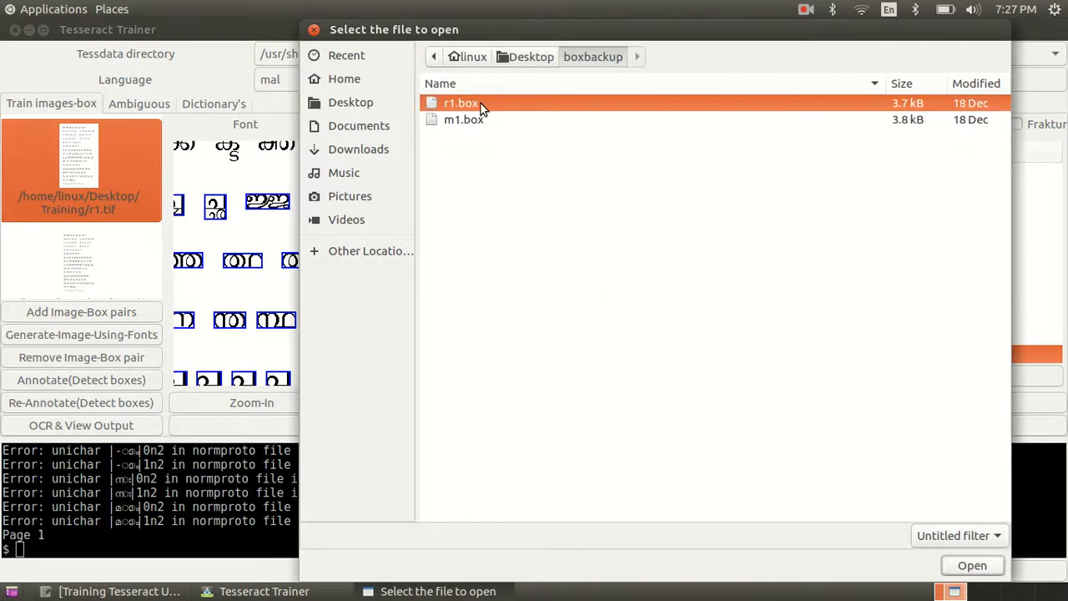
pyautogui.click(972, 565)
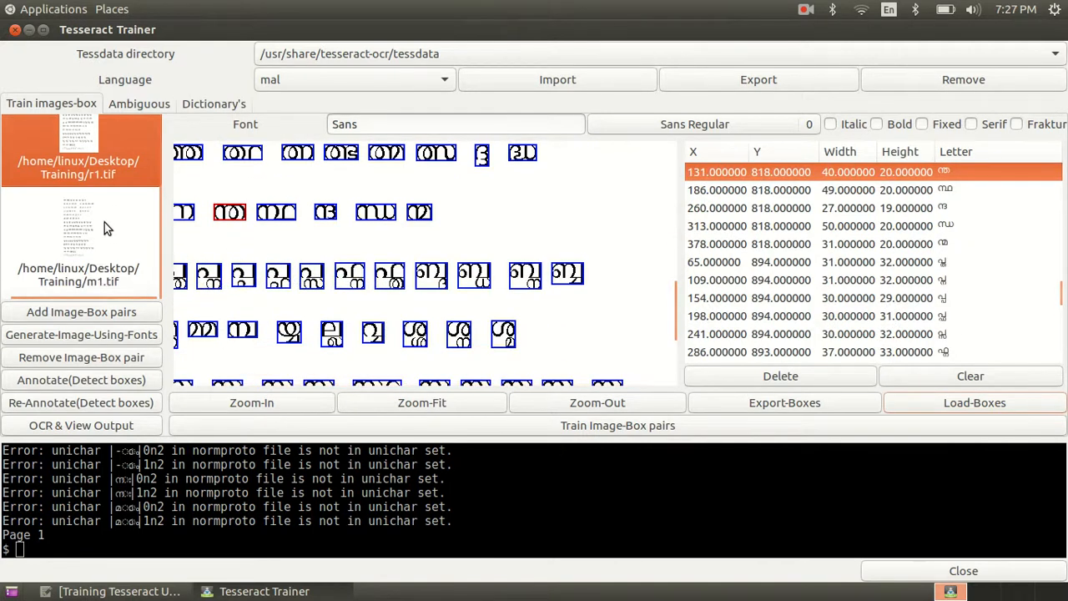
pyautogui.click(77, 242)
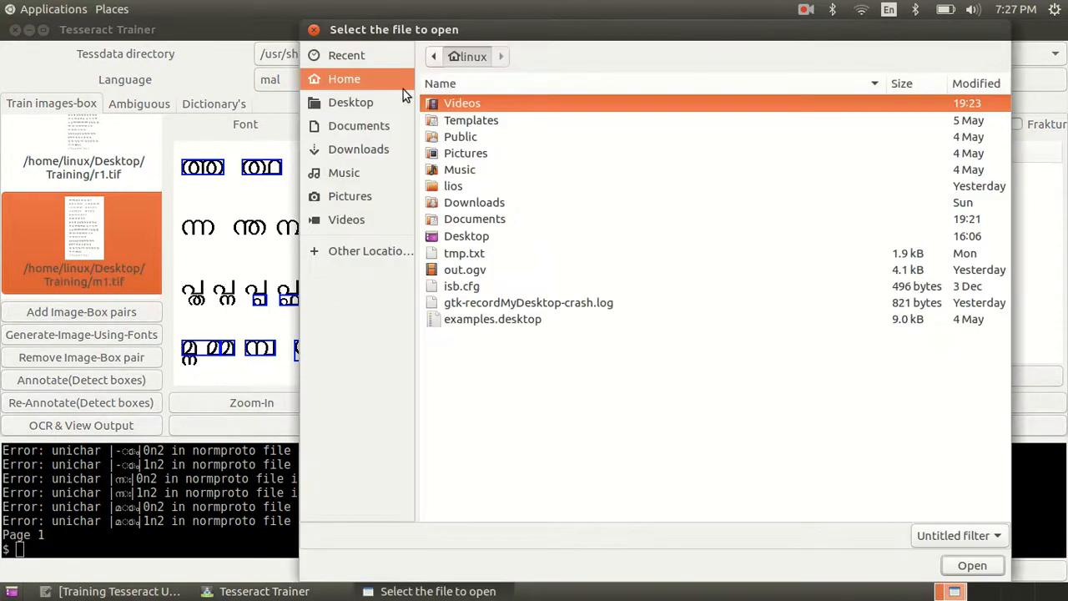
# Step: Load m1.box from boxbackup onto m1.tif and edit a box's assigned letter
pyautogui.click(351, 102)
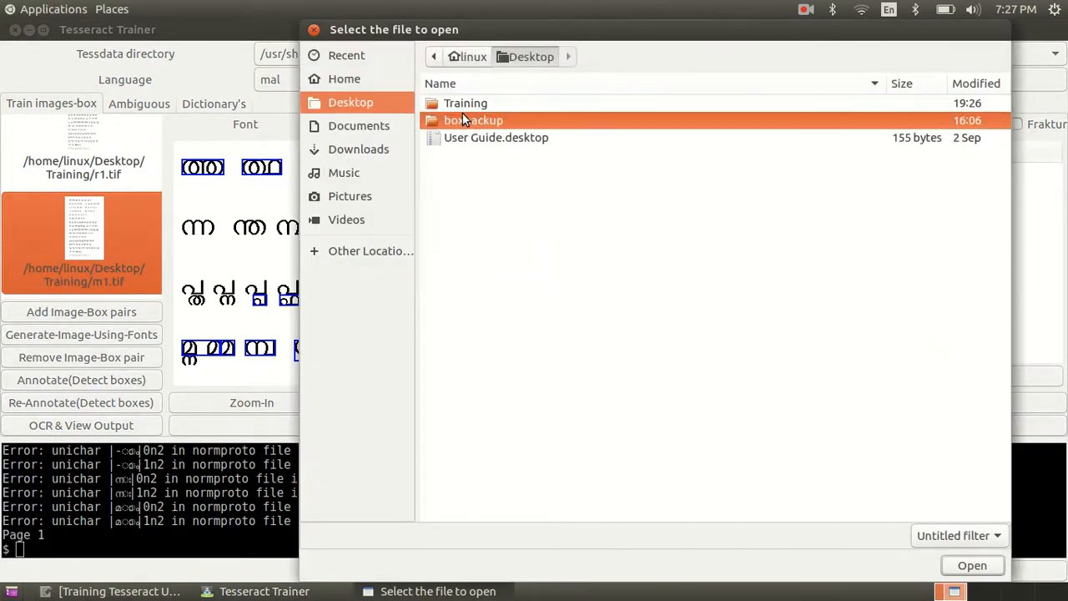
pyautogui.doubleClick(474, 120)
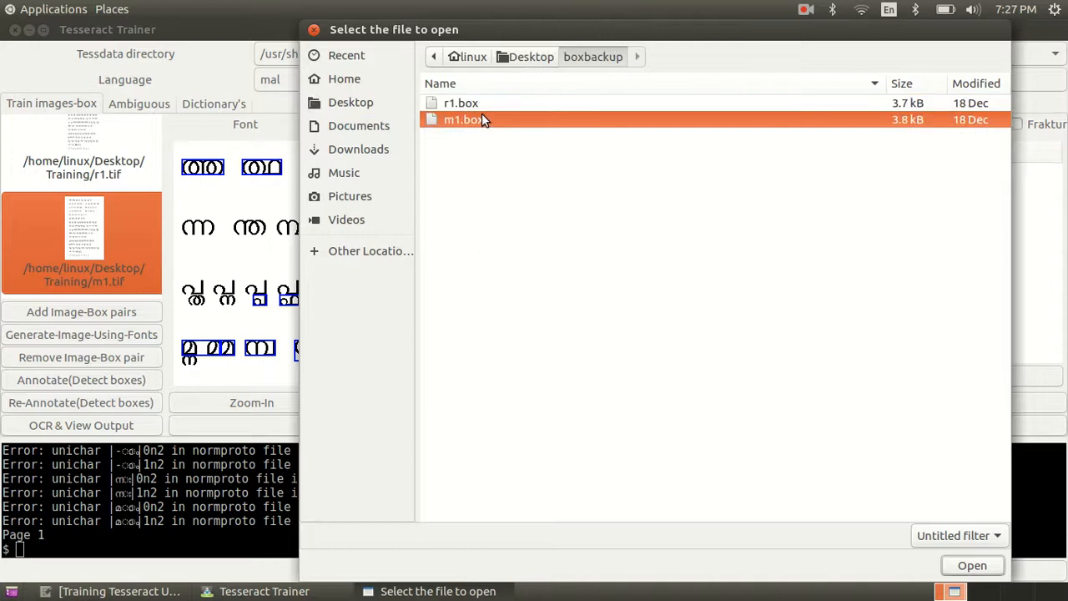
pyautogui.click(972, 564)
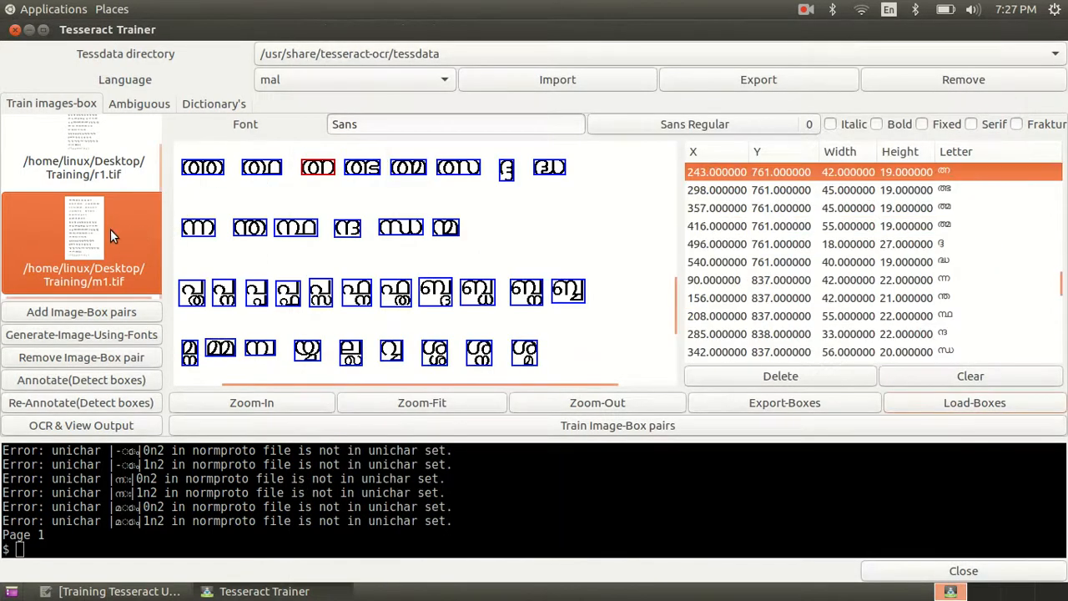
pyautogui.click(80, 167)
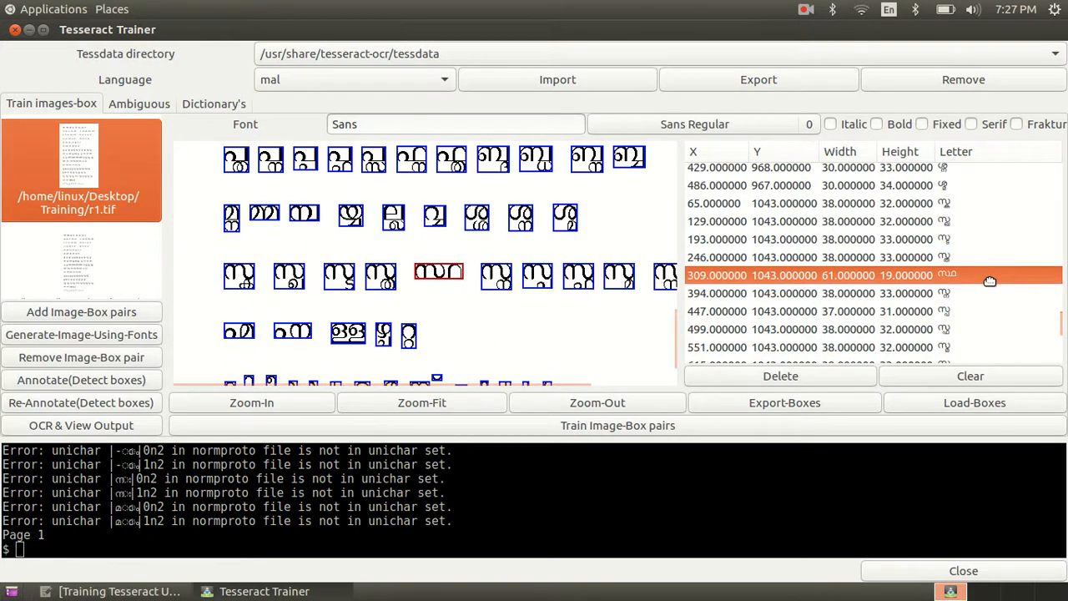
pyautogui.doubleClick(994, 274)
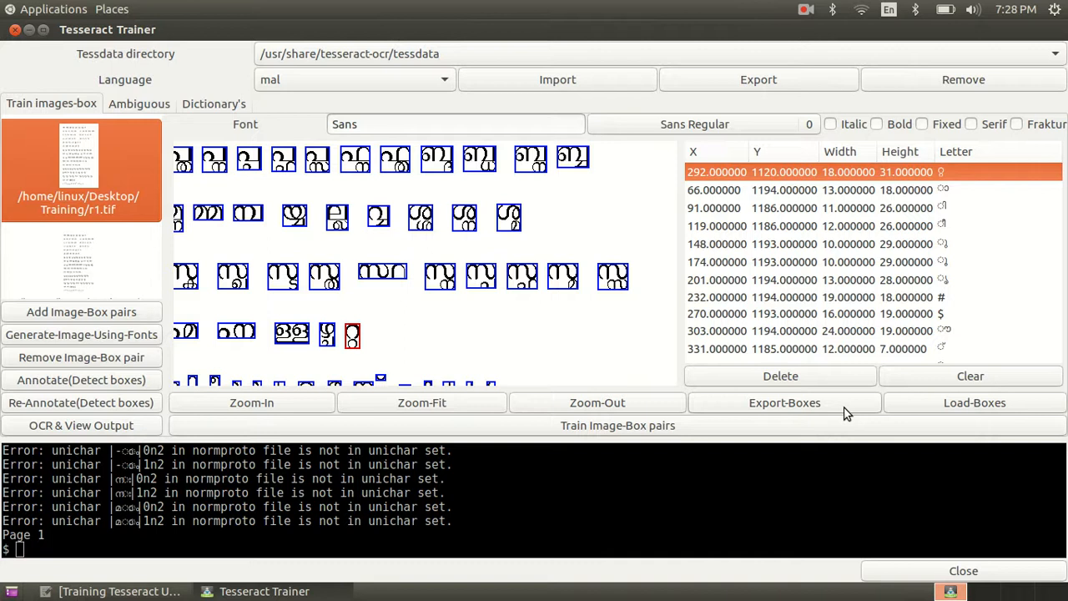
pyautogui.moveTo(723, 427)
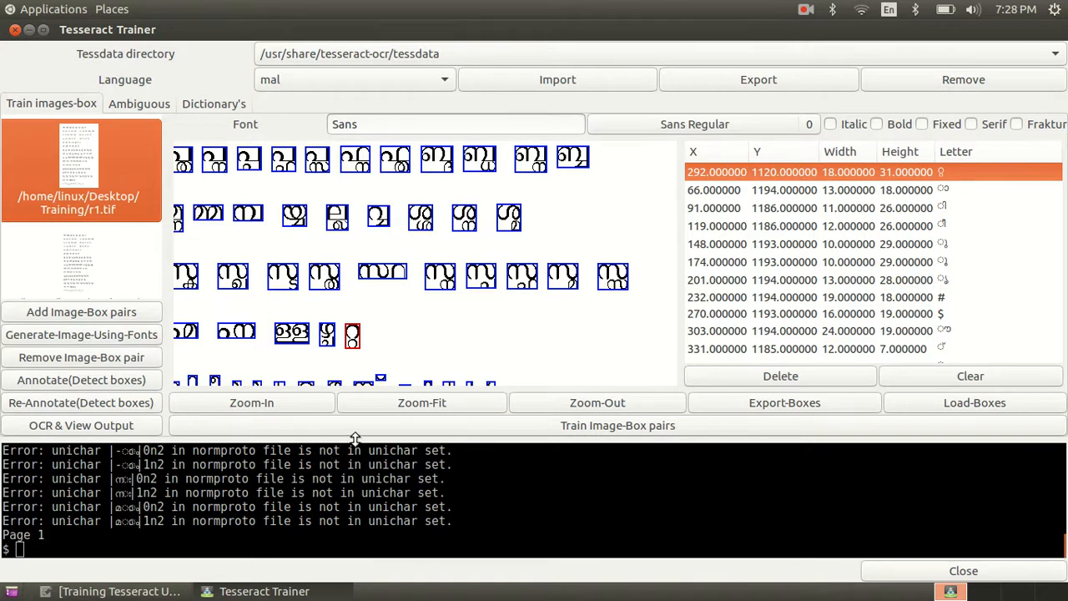
# Step: Set r1.tif's font entry to Rachana Regular
pyautogui.click(120, 591)
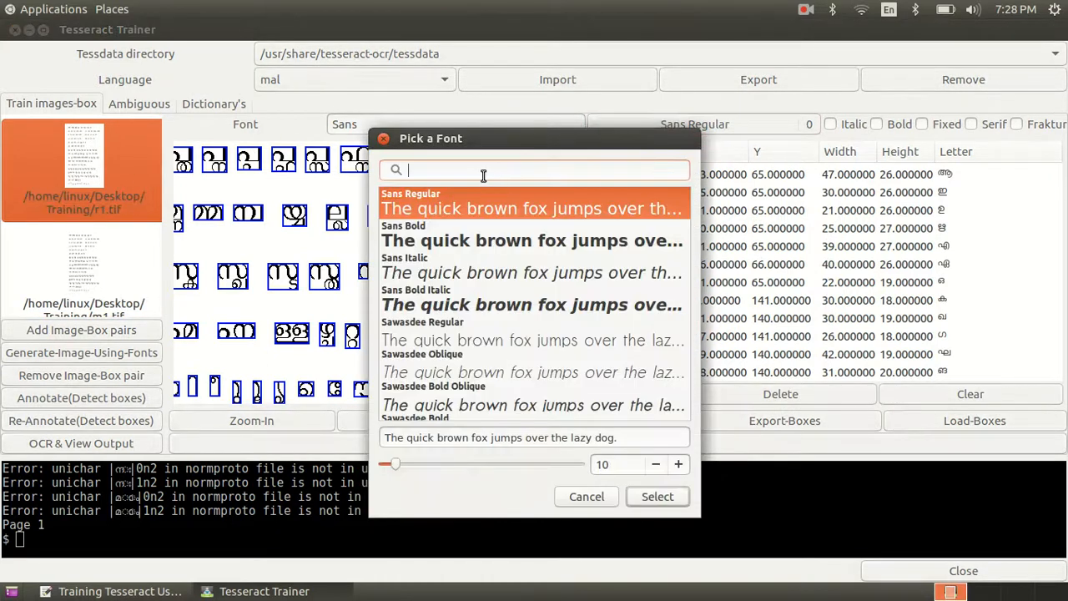
pyautogui.write('rad')
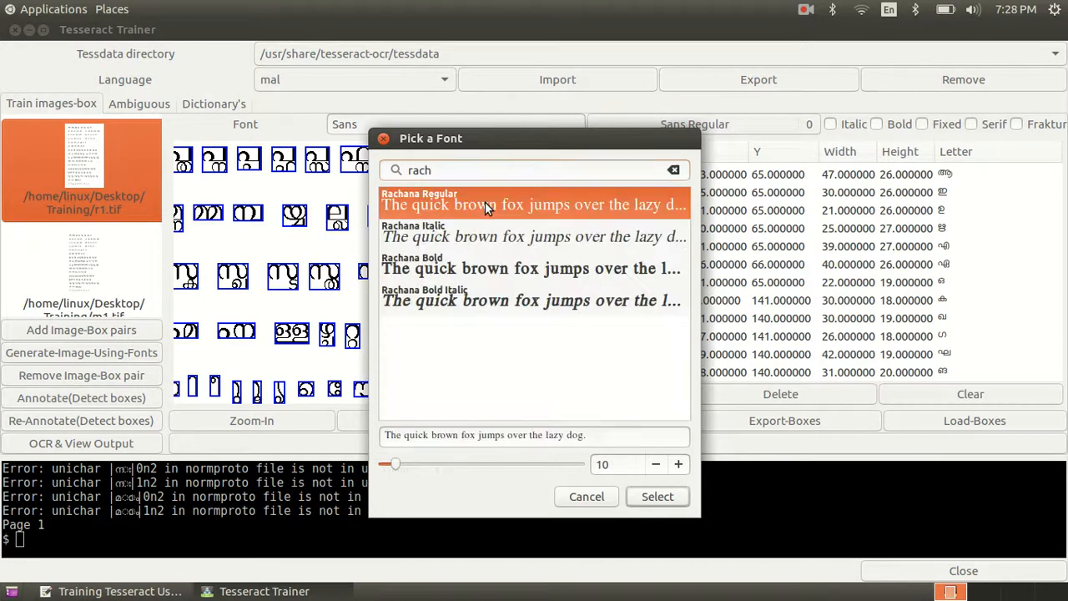
pyautogui.click(658, 495)
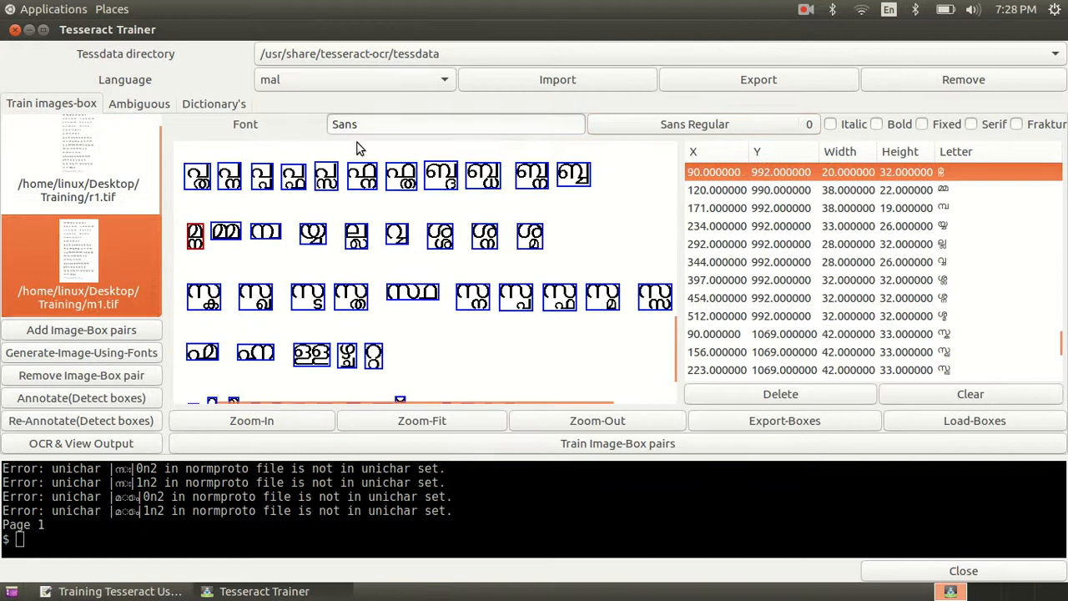
# Step: Set m1.tif's font entry to Meera
pyautogui.click(456, 123)
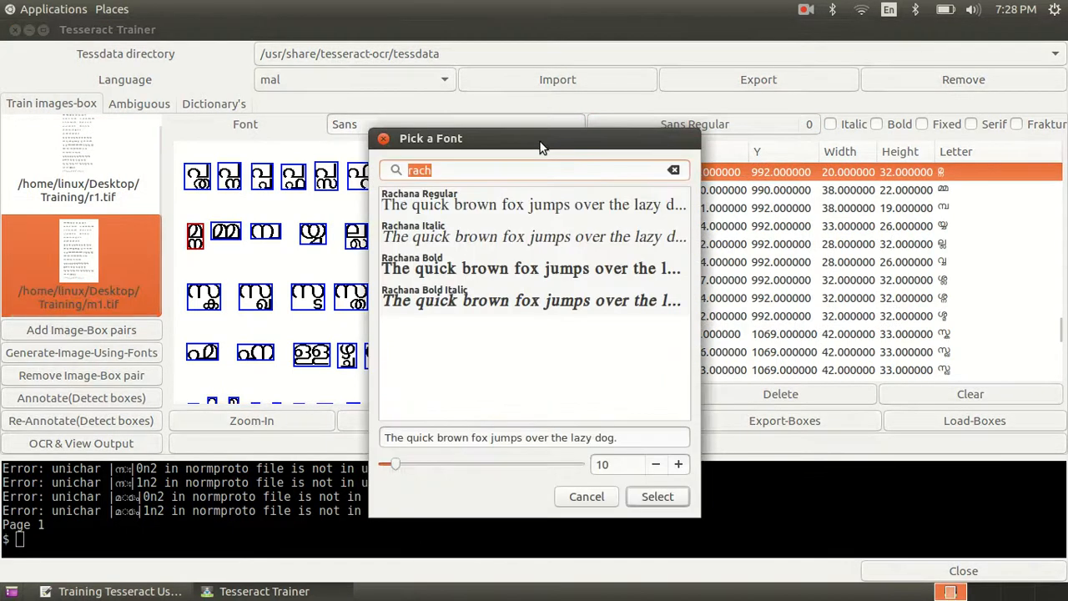
pyautogui.write('mee')
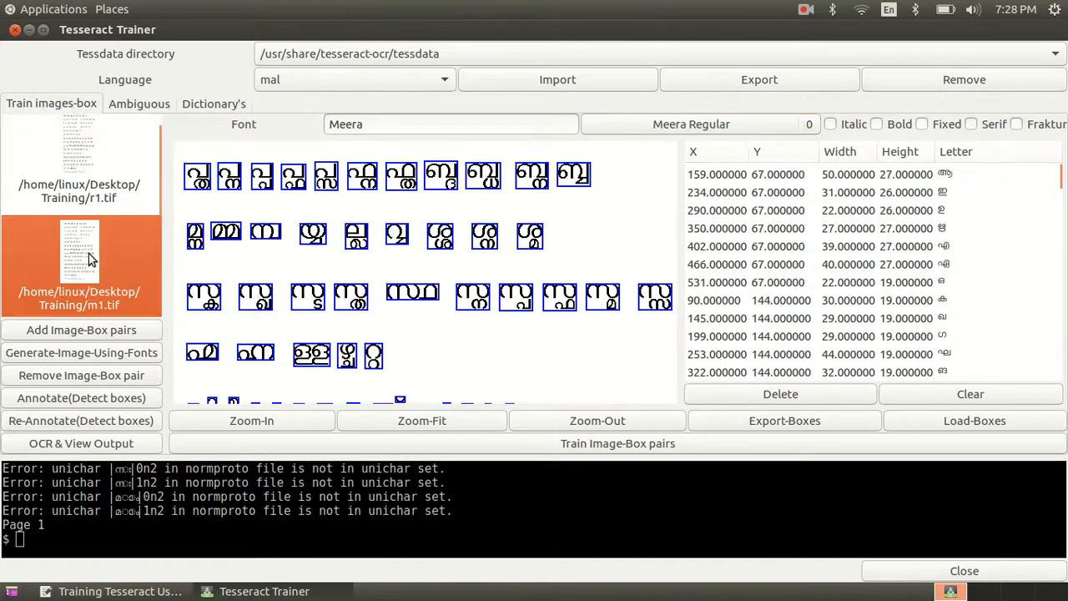
pyautogui.click(260, 175)
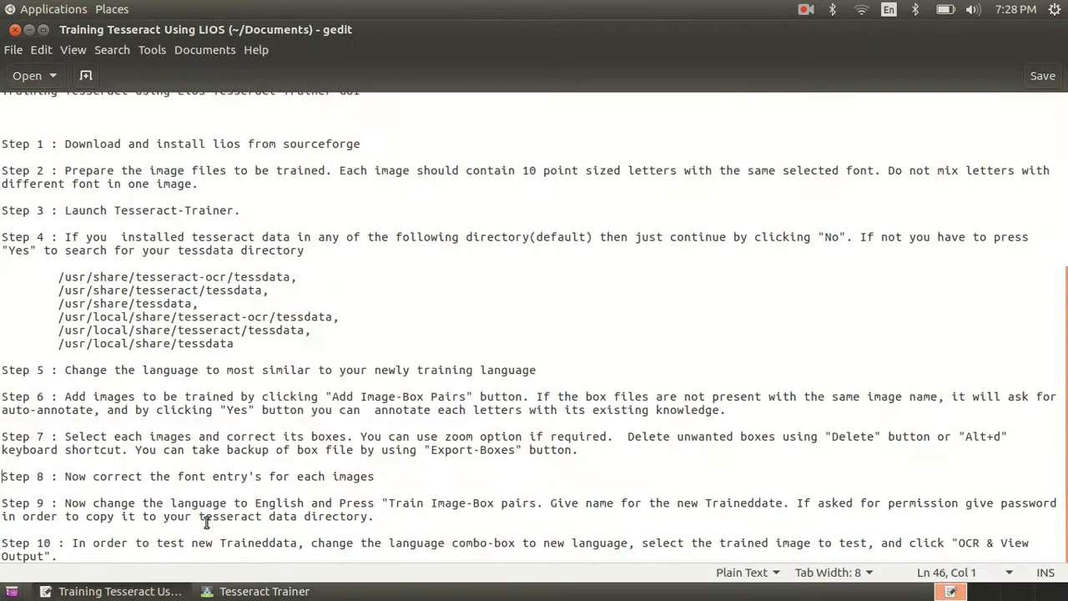
pyautogui.moveTo(378, 521)
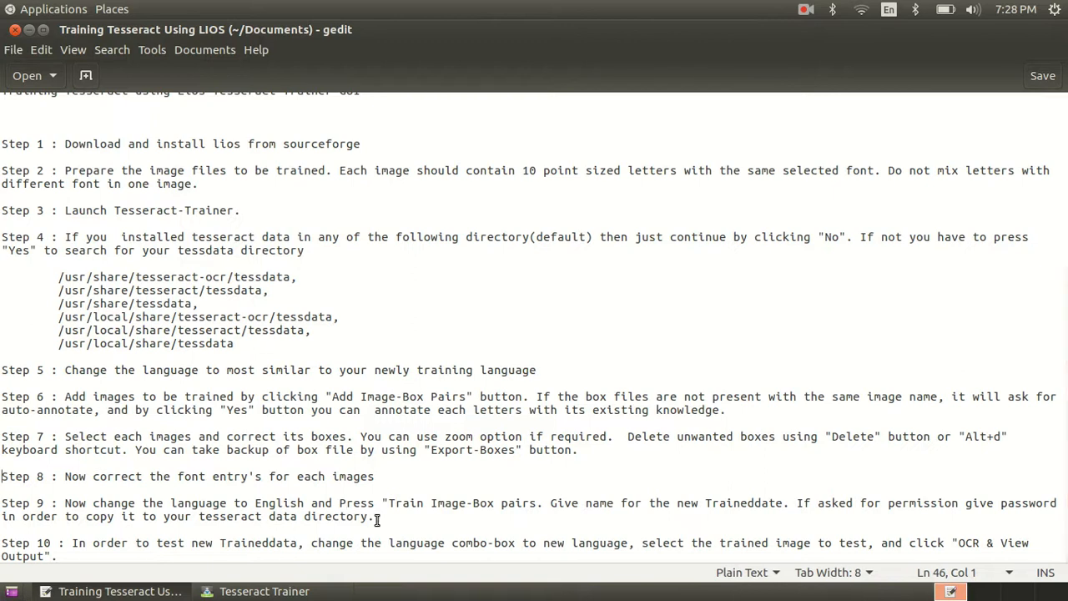
# Step: Mark the Step 9 text on training the image-box pairs in the gedit guide
pyautogui.moveTo(2, 503); pyautogui.dragTo(377, 516)
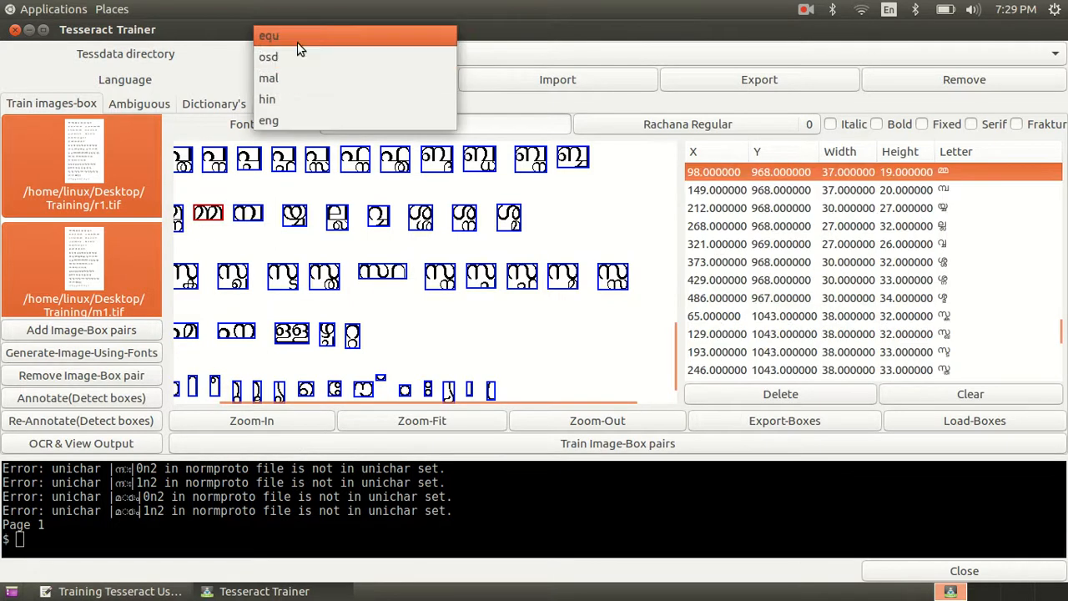
# Step: Set the training language to eng and start training the image-box pairs
pyautogui.click(267, 120)
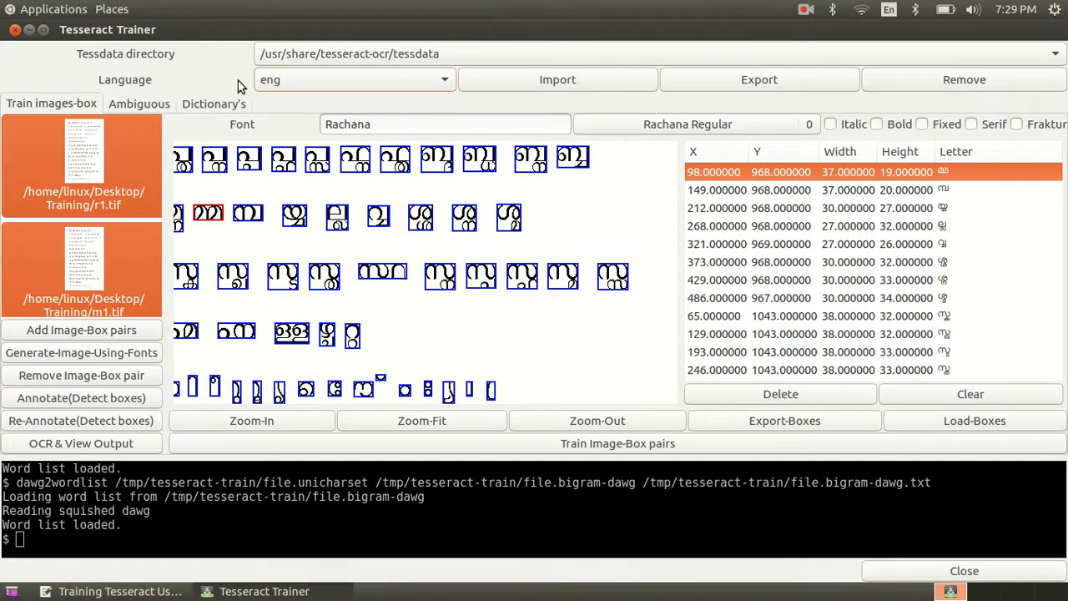
pyautogui.click(233, 276)
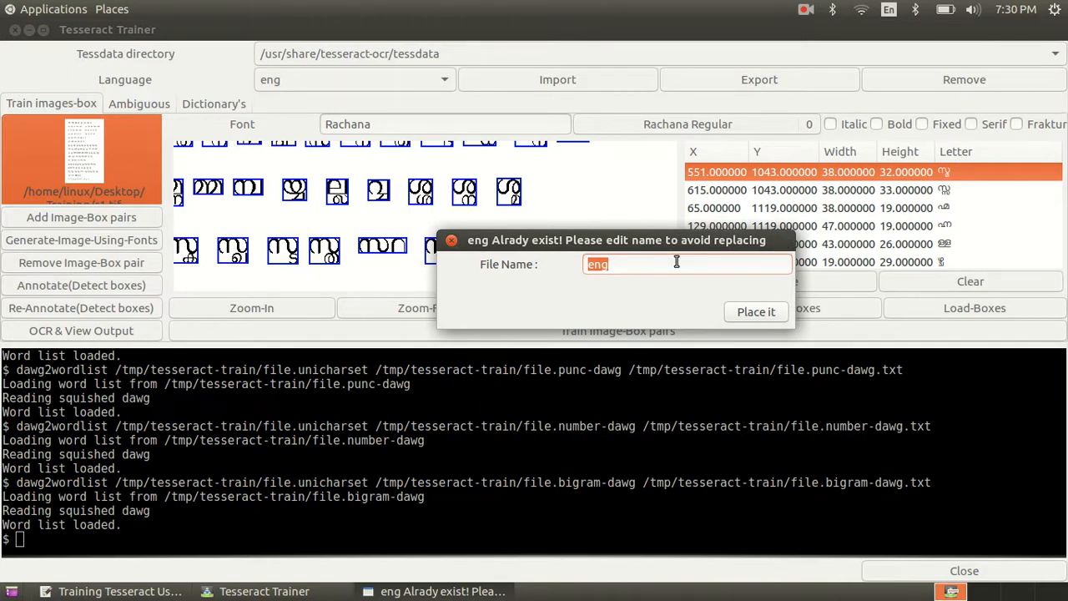
# Step: Name the new traineddata 'newtraineddata' and place it rather than overwriting eng
pyautogui.write('newtra')
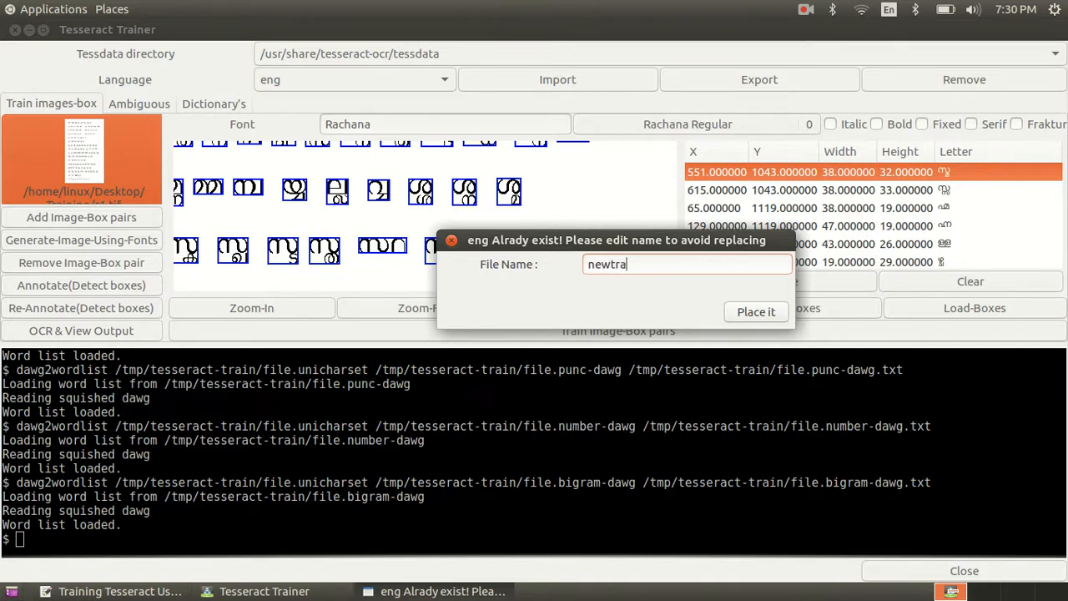
pyautogui.write('inedd')
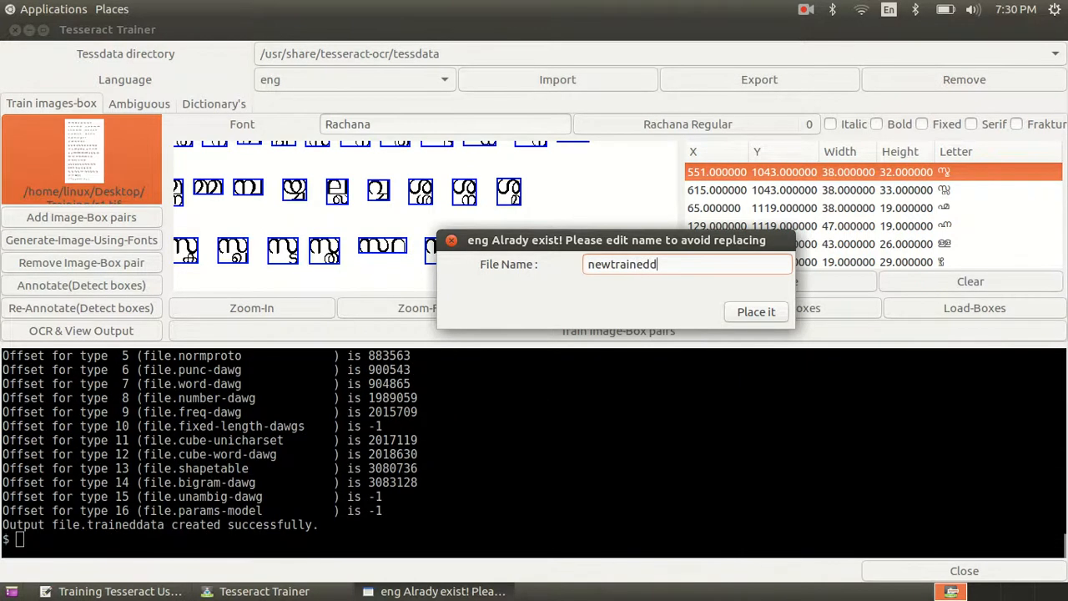
pyautogui.write('ata')
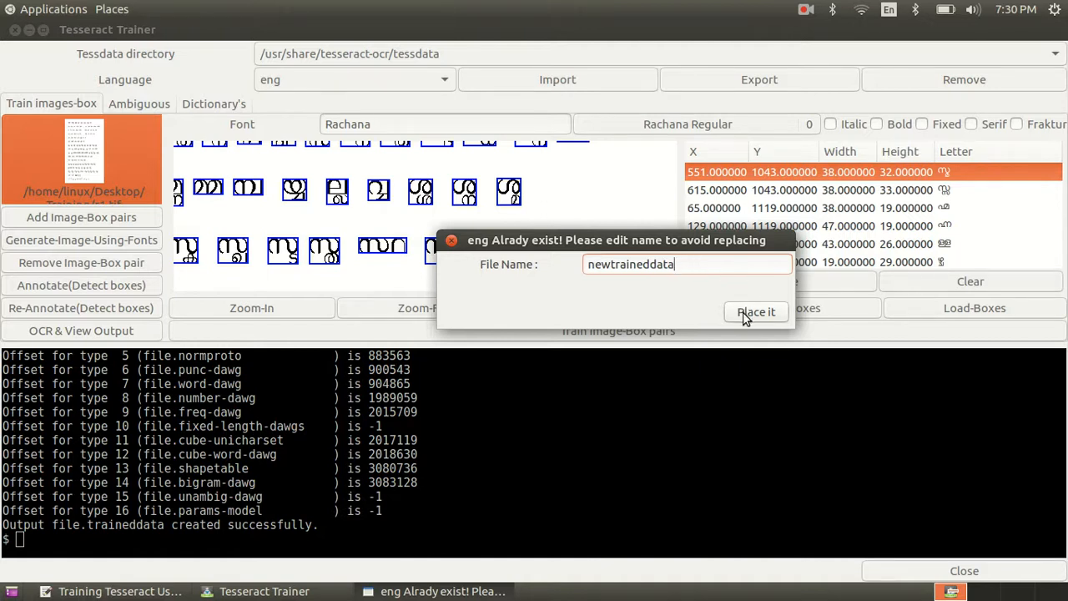
pyautogui.click(754, 312)
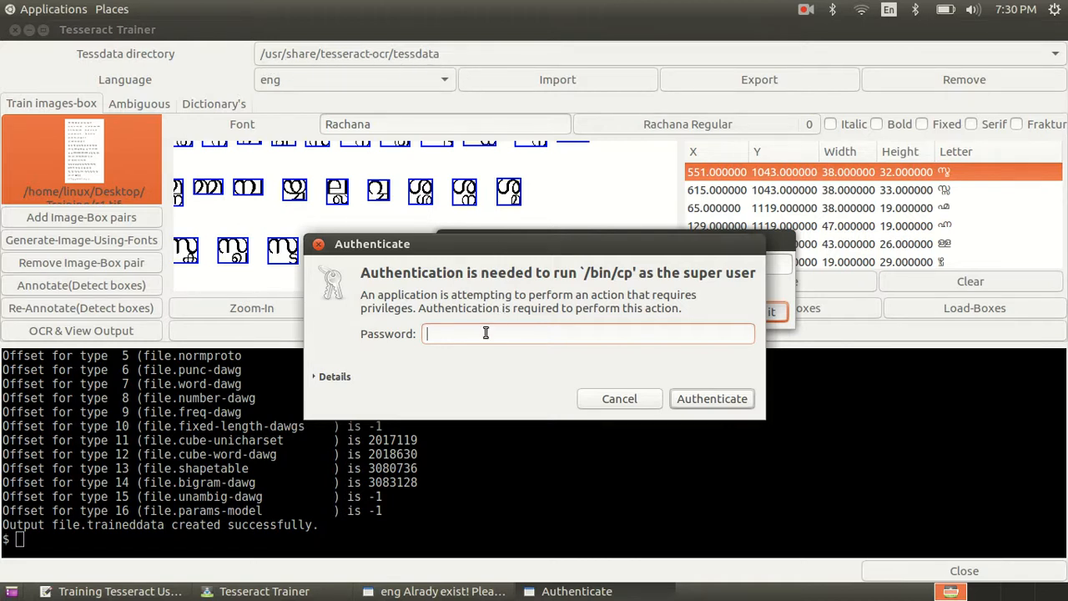
# Step: Authenticate with the super-user password so newtraineddata is copied into tessdata
pyautogui.write('•')
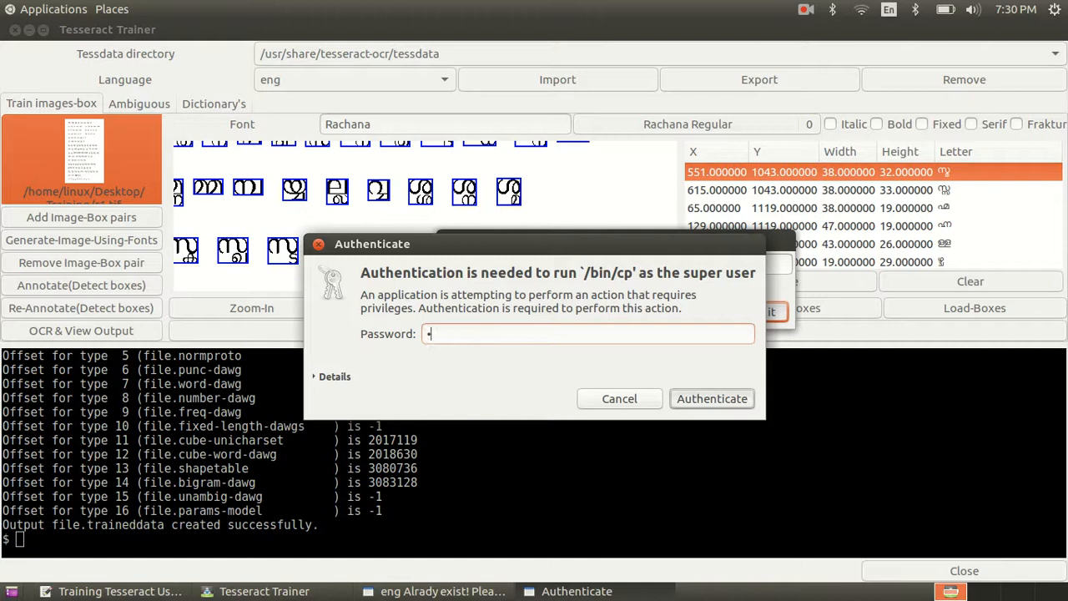
pyautogui.click(711, 397)
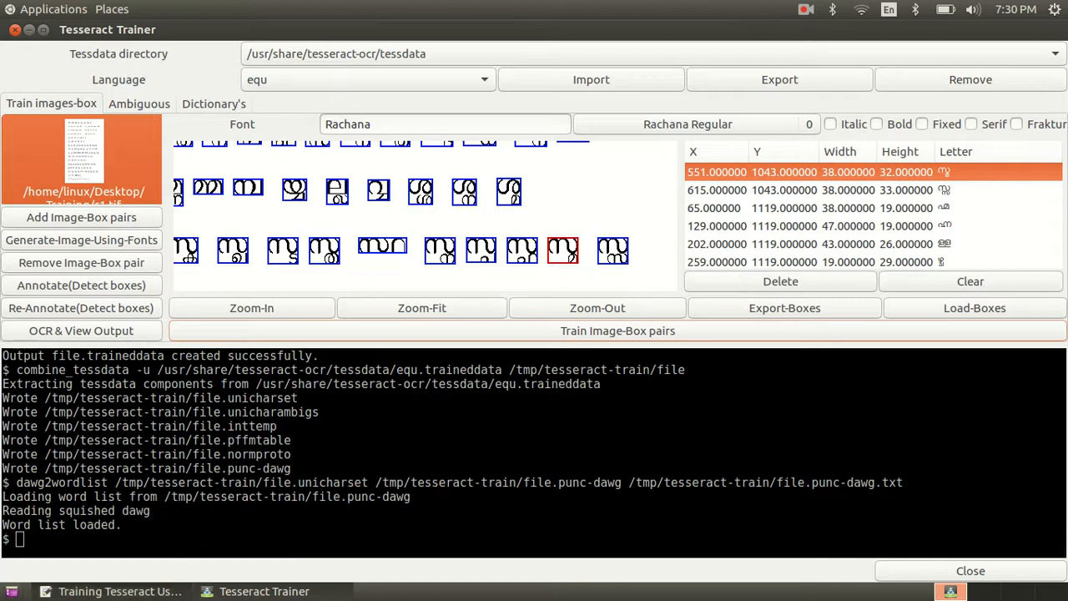
pyautogui.click(120, 591)
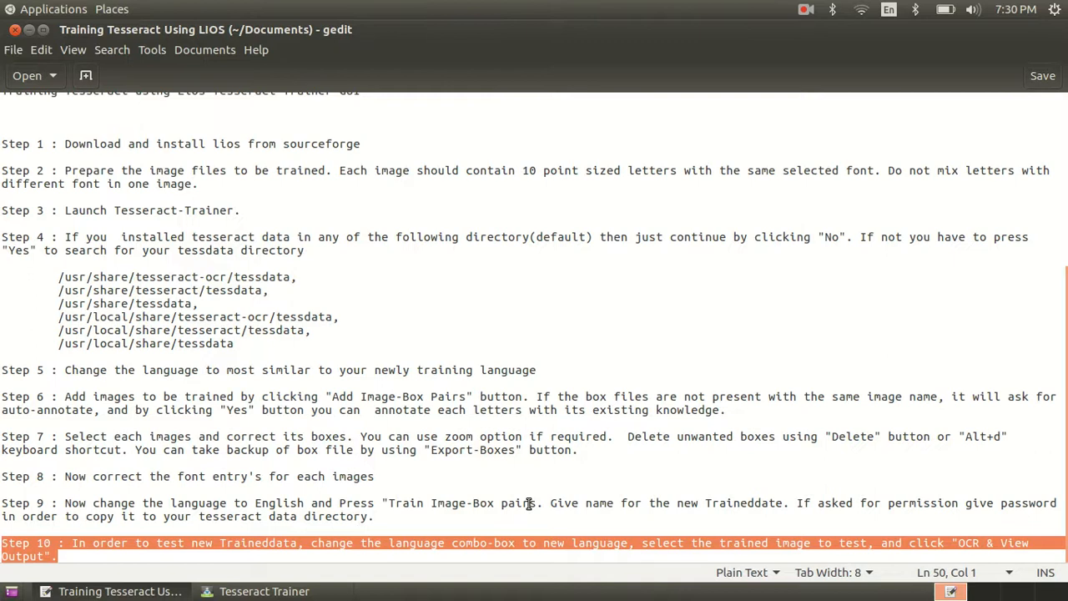
pyautogui.moveTo(541, 494)
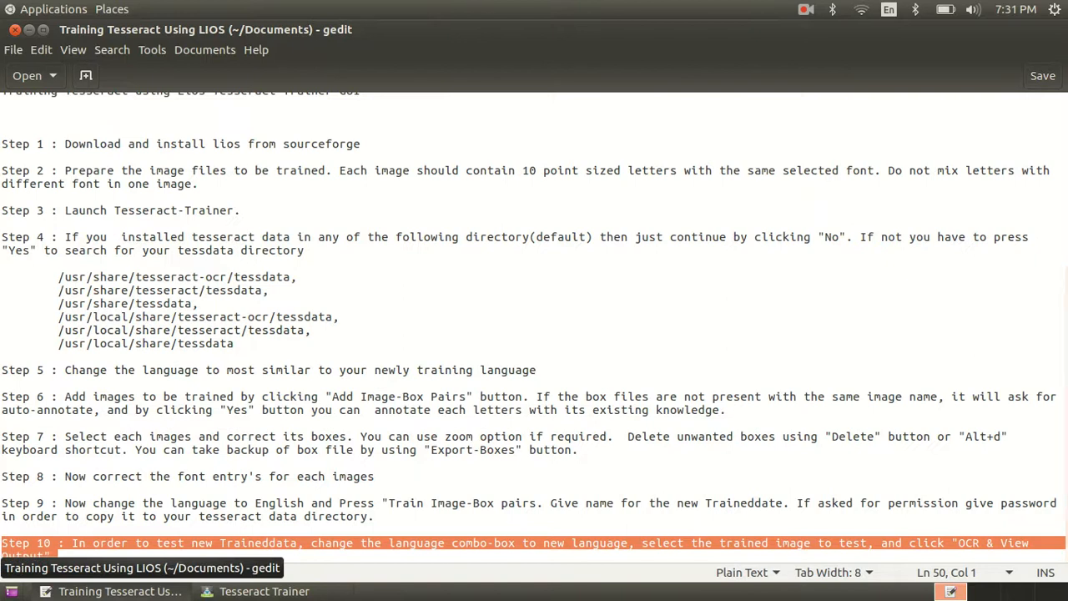
# Step: Minimise the gedit guide after reading Step 10 to return to the trainer
pyautogui.click(263, 591)
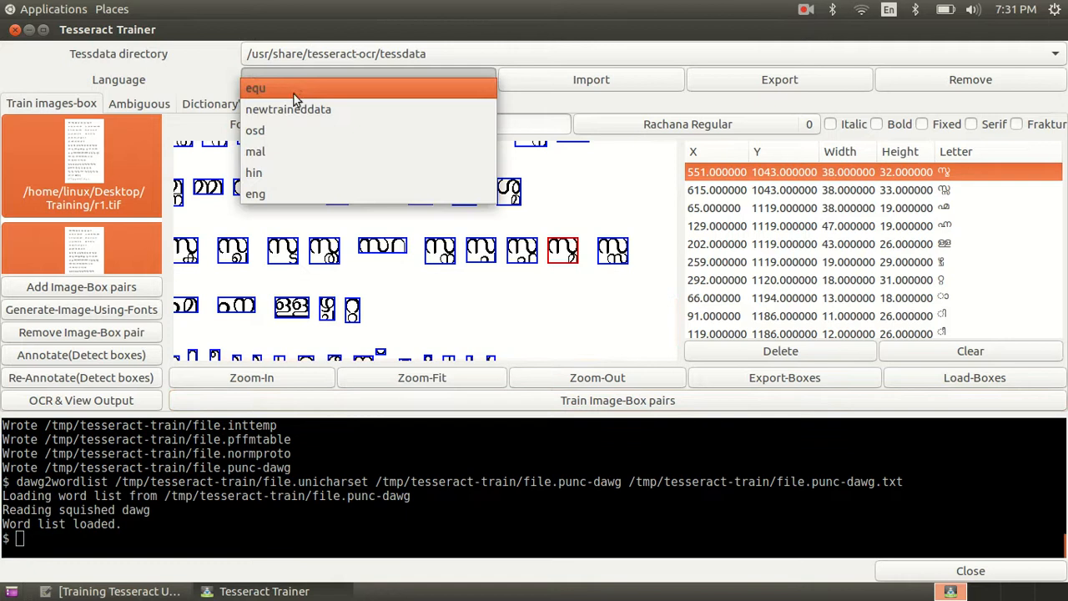
pyautogui.moveTo(297, 110)
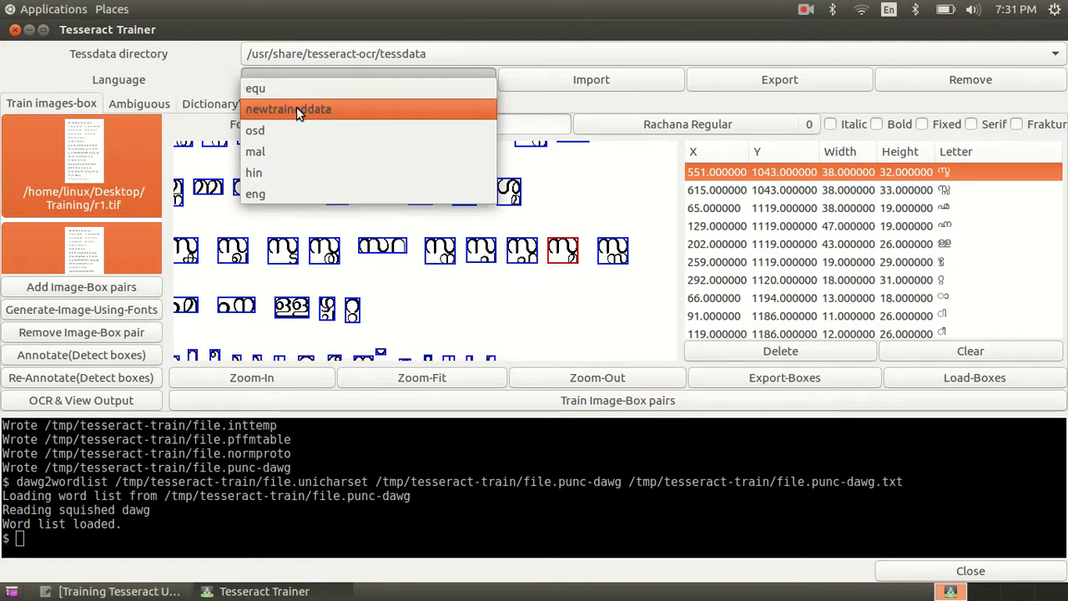
# Step: Set the language to newtraineddata and select r1.tif as the test image
pyautogui.click(287, 109)
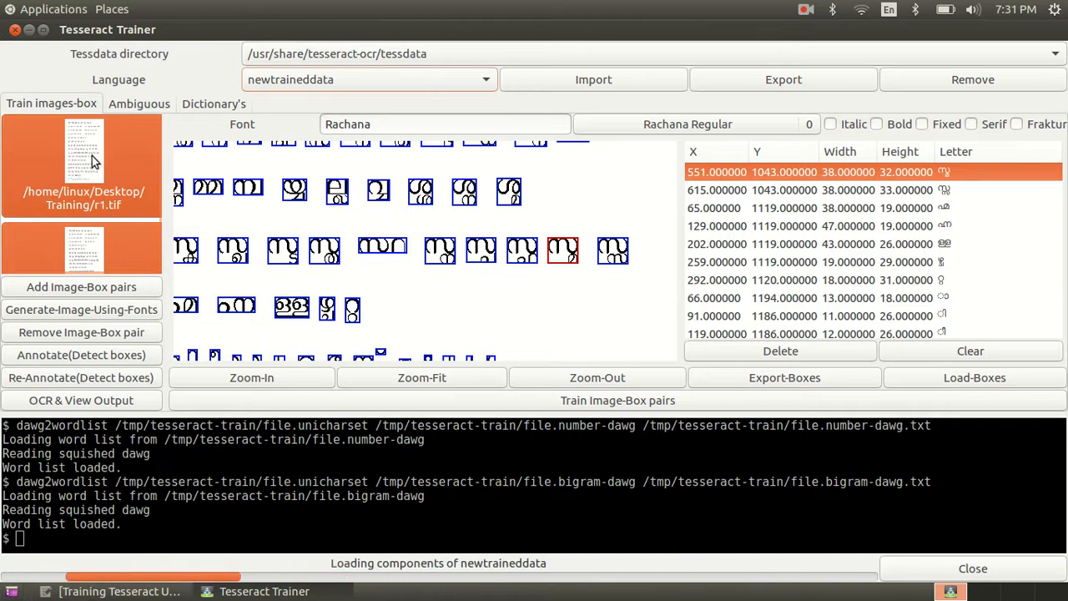
pyautogui.click(80, 250)
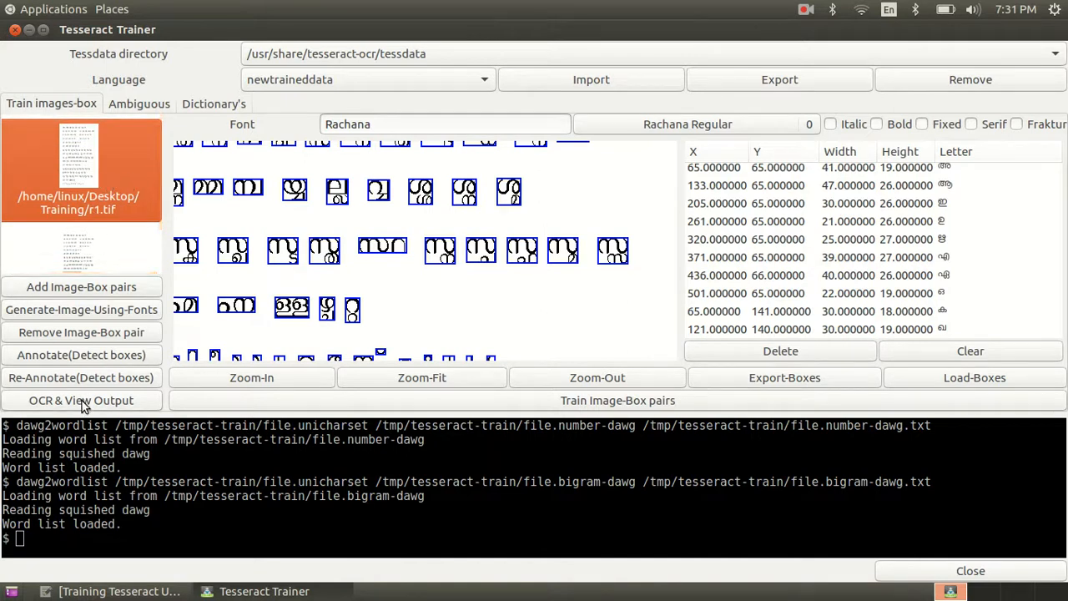
# Step: Run OCR & View Output on r1.tif and review the recognised Malayalam text
pyautogui.click(80, 401)
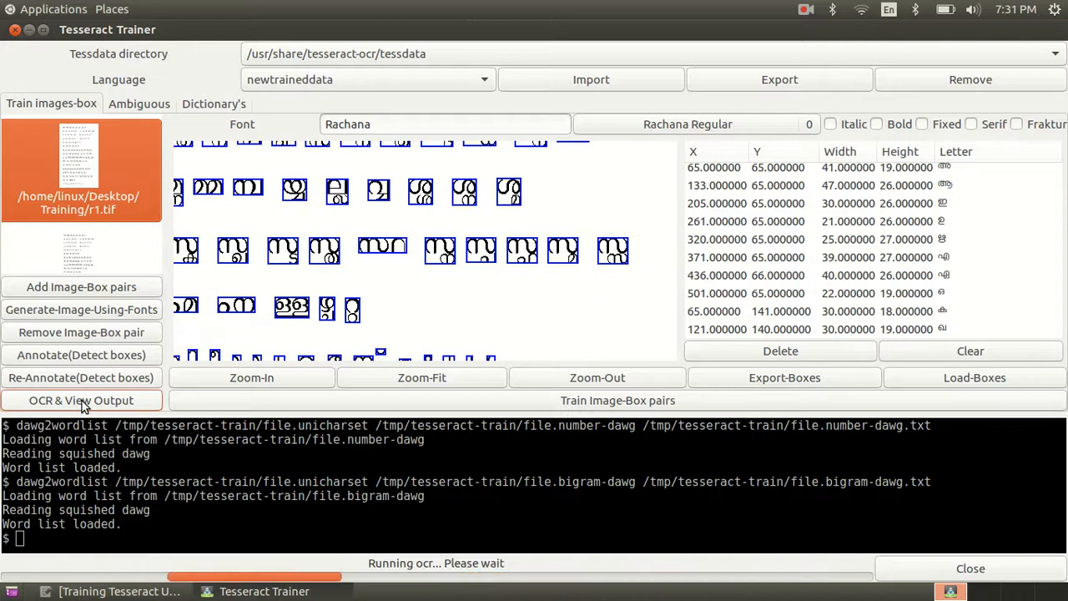
pyautogui.click(80, 401)
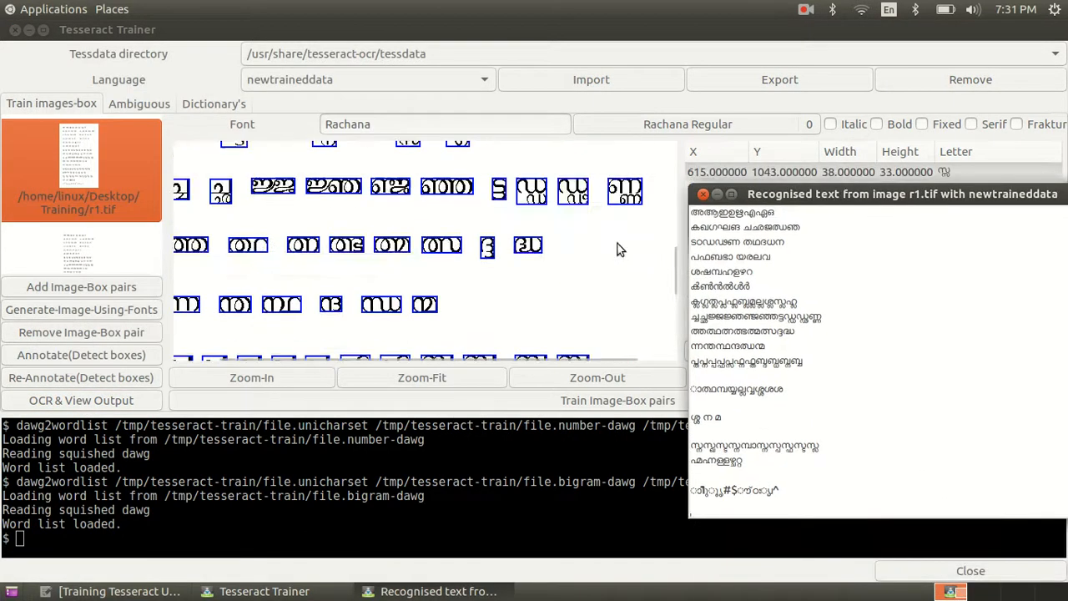
pyautogui.scroll(-3)
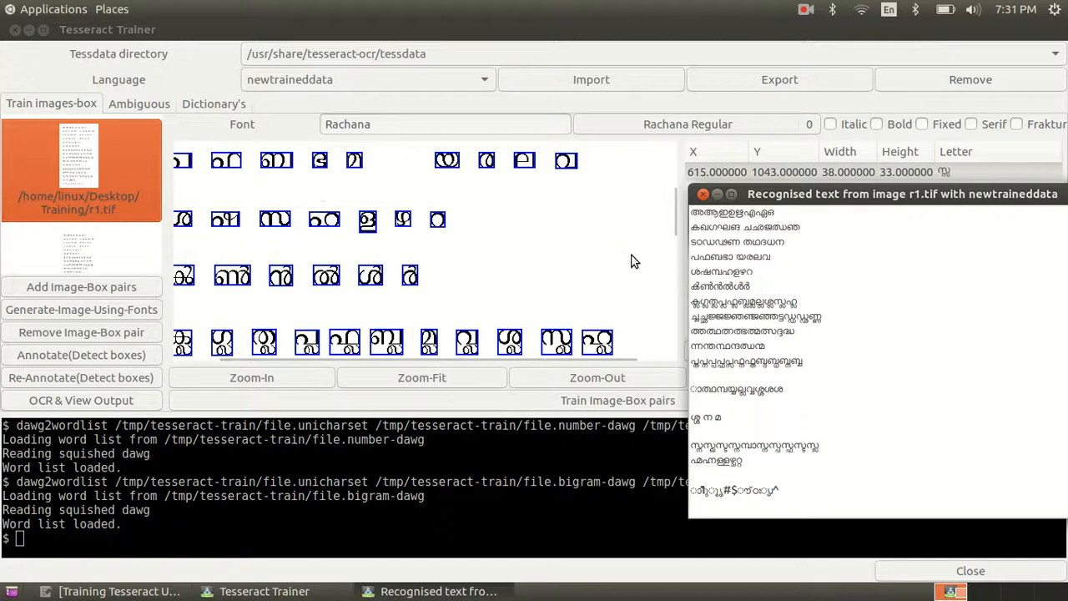